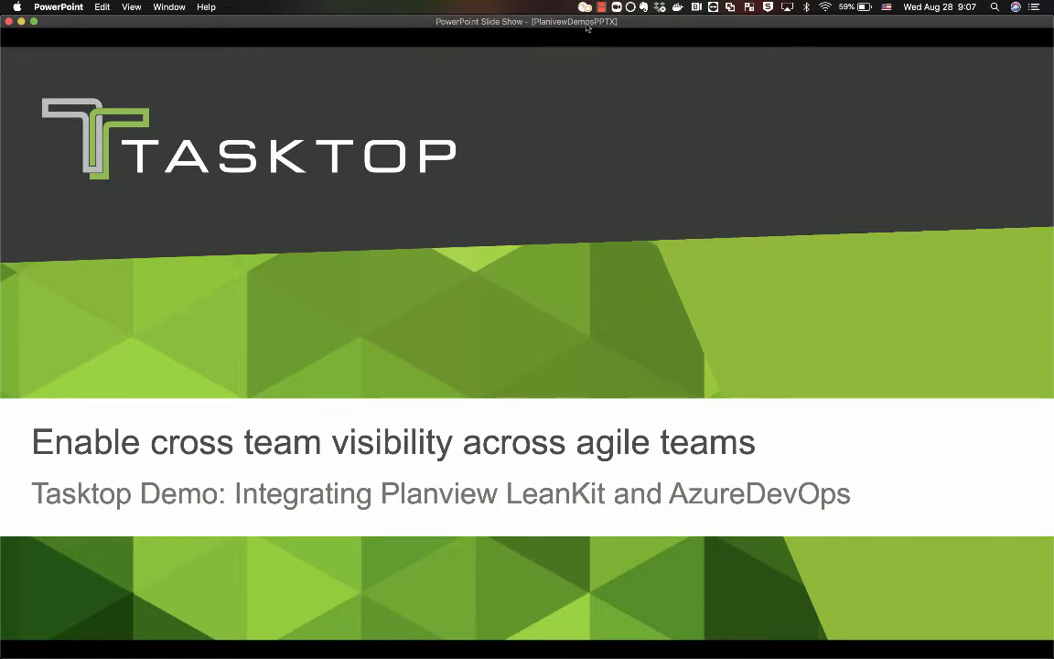
Move past the Integration Landscape diagram to the empty PV Demo Project Team backlog
{"action": "key", "text": "right"}
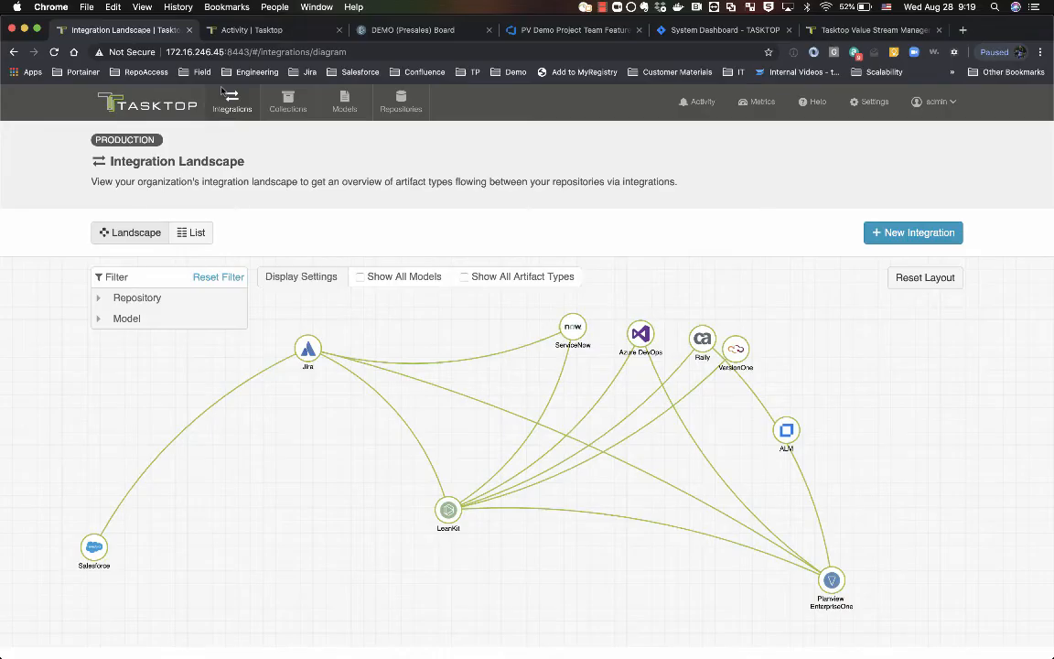
{"action": "mouse_move", "coordinate": [400, 100]}
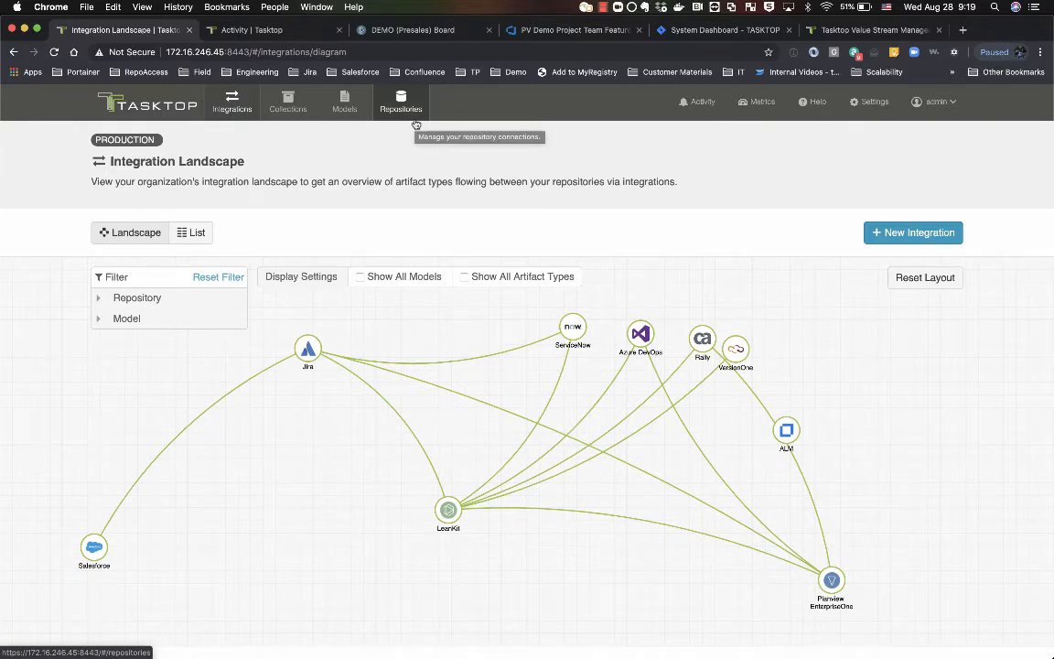
{"action": "mouse_move", "coordinate": [648, 373]}
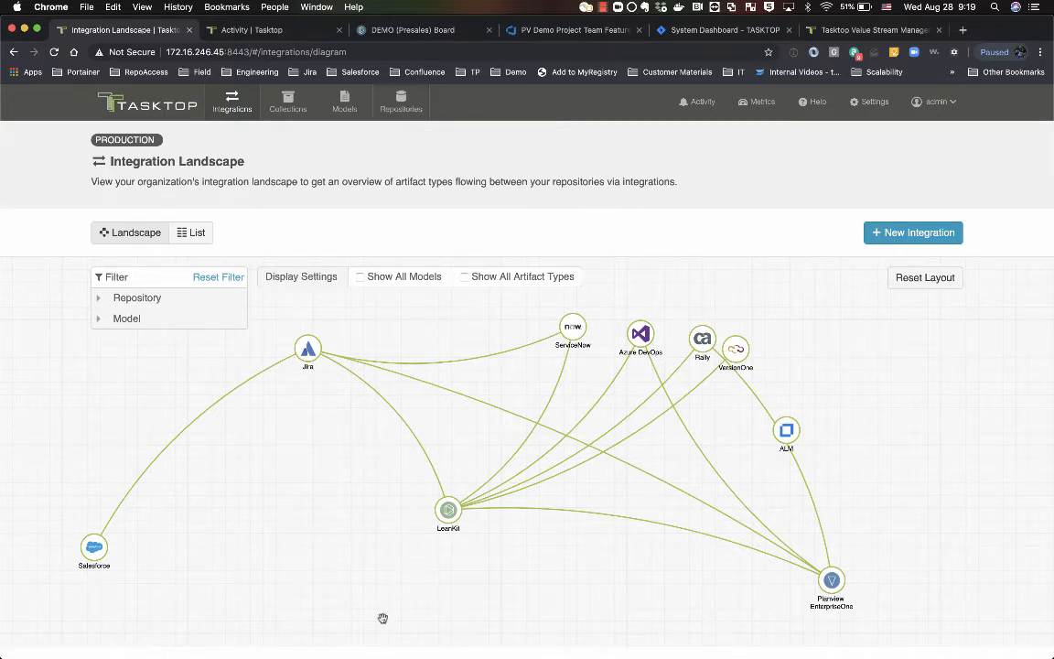
{"action": "mouse_move", "coordinate": [499, 428]}
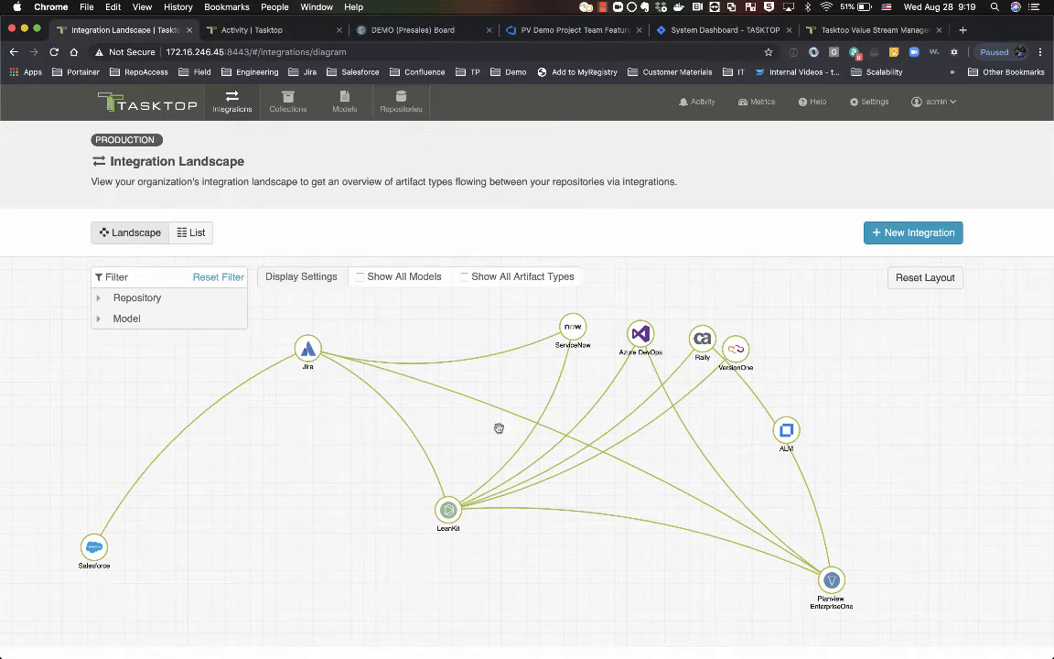
{"action": "mouse_move", "coordinate": [461, 476]}
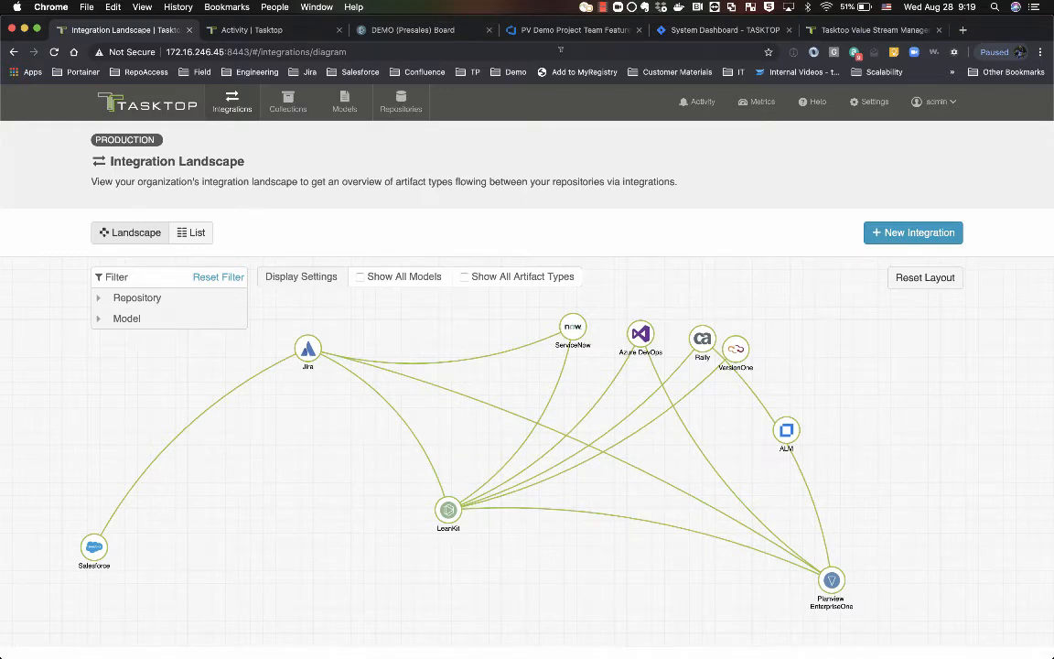
{"action": "left_click", "coordinate": [572, 30]}
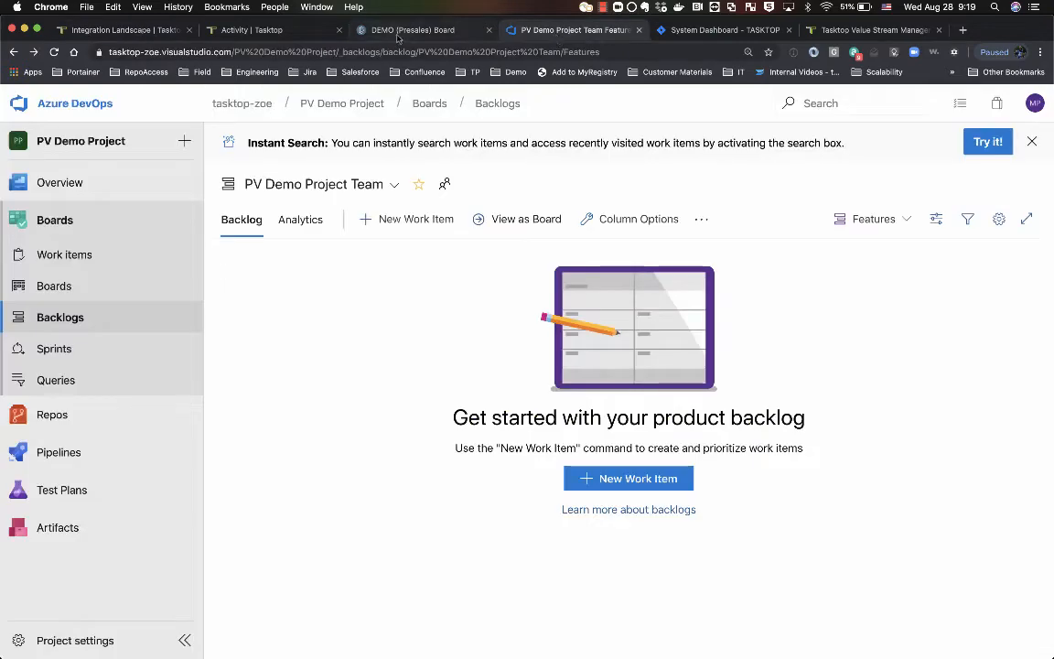
Show the DEMO (Presales) Board and scroll down to its empty Azure DevOps Team lane
{"action": "left_click", "coordinate": [412, 29]}
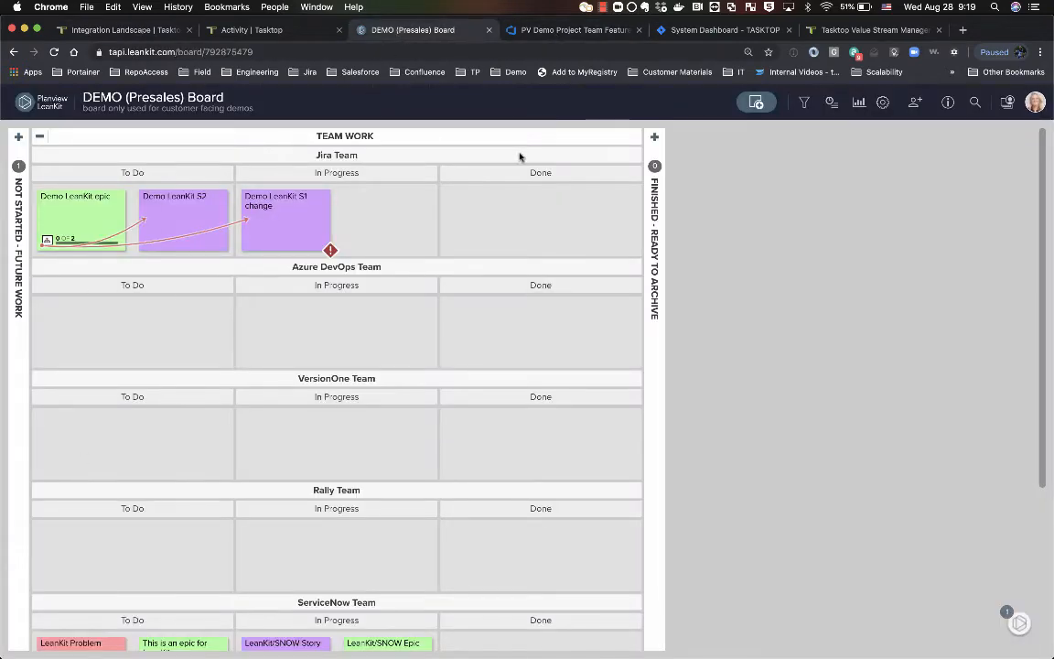
{"action": "scroll", "scroll_direction": "down", "scroll_amount": 3}
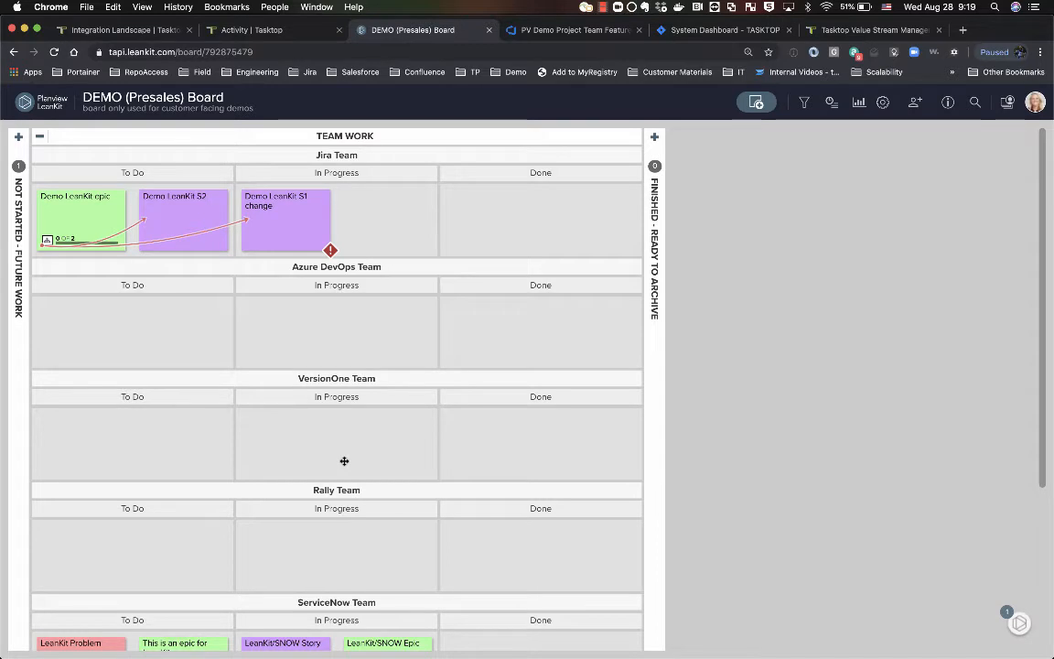
{"action": "mouse_move", "coordinate": [153, 284]}
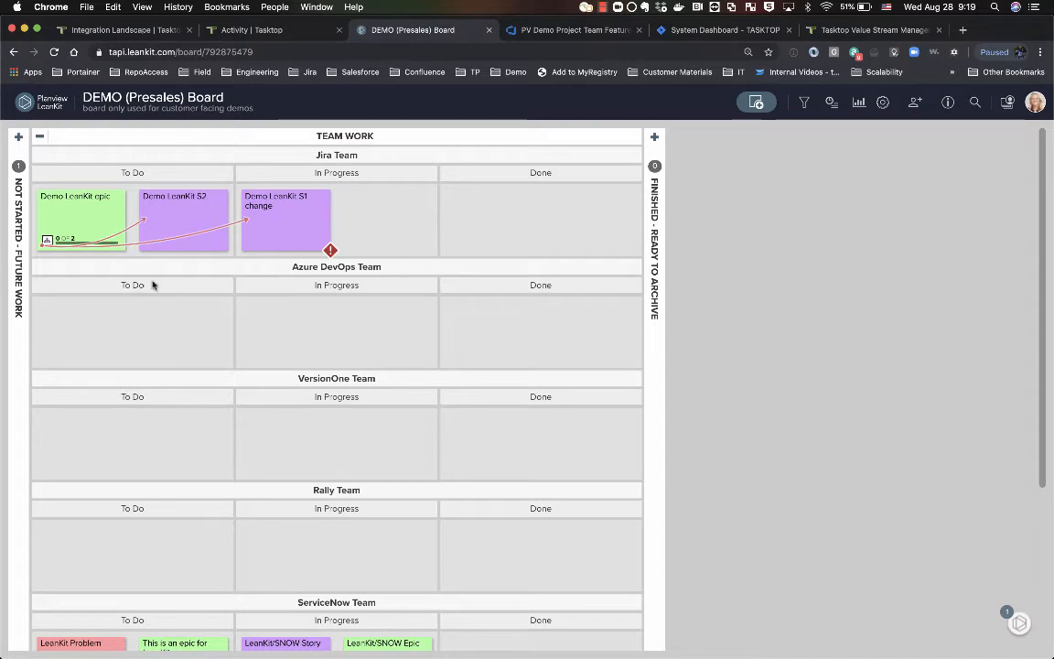
{"action": "mouse_move", "coordinate": [581, 42]}
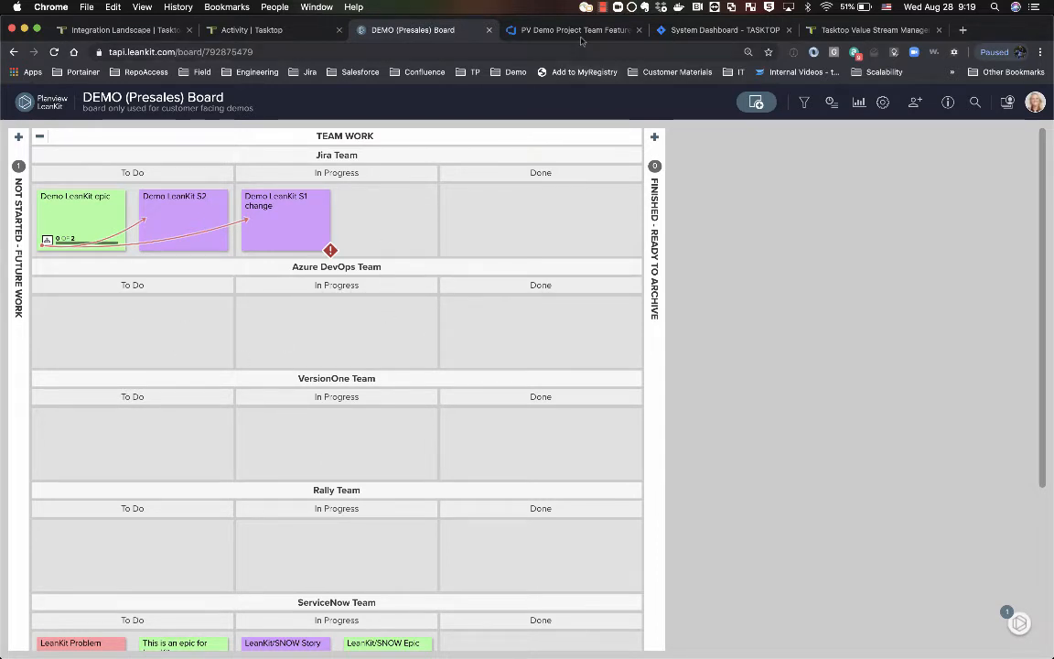
Add a new feature named 'ADO Feature' to the top of the backlog
{"action": "left_click", "coordinate": [574, 29]}
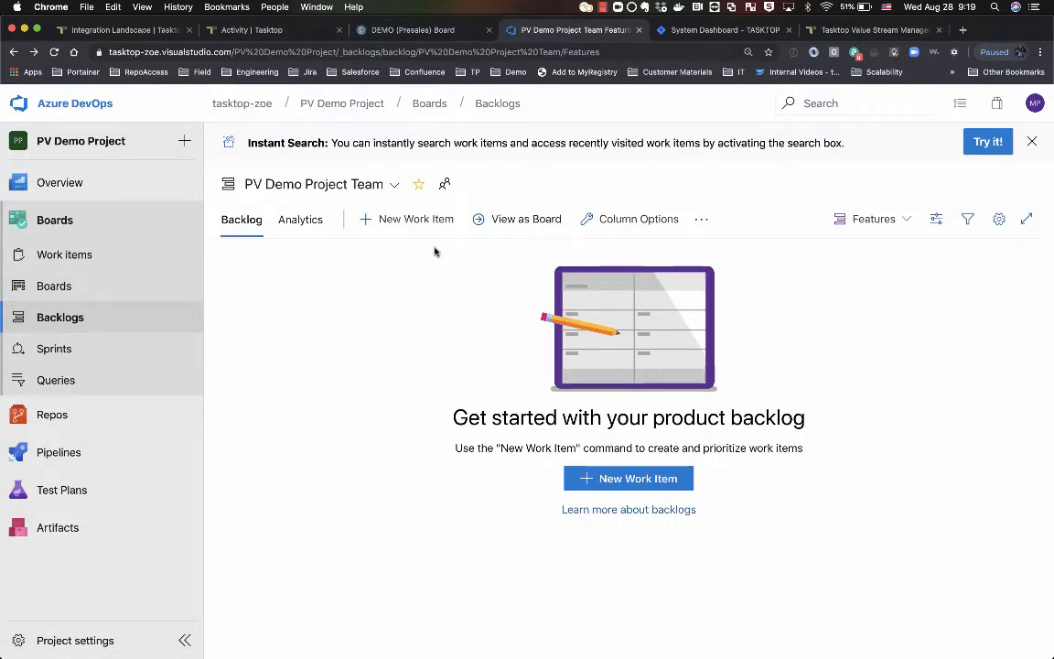
{"action": "left_click", "coordinate": [415, 219]}
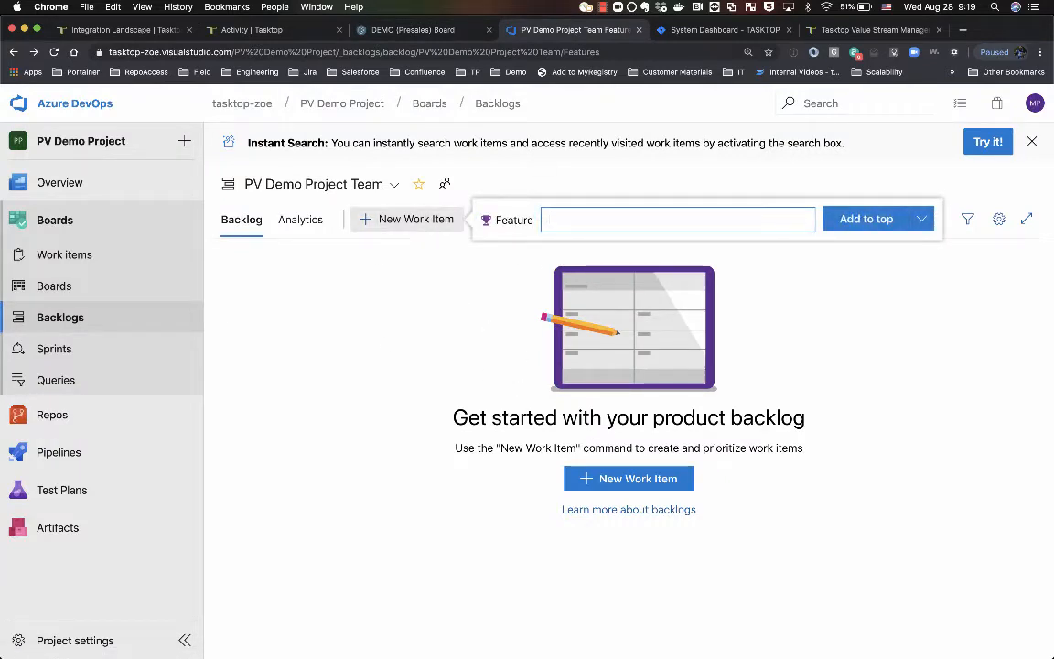
{"action": "type", "text": "ADO F"}
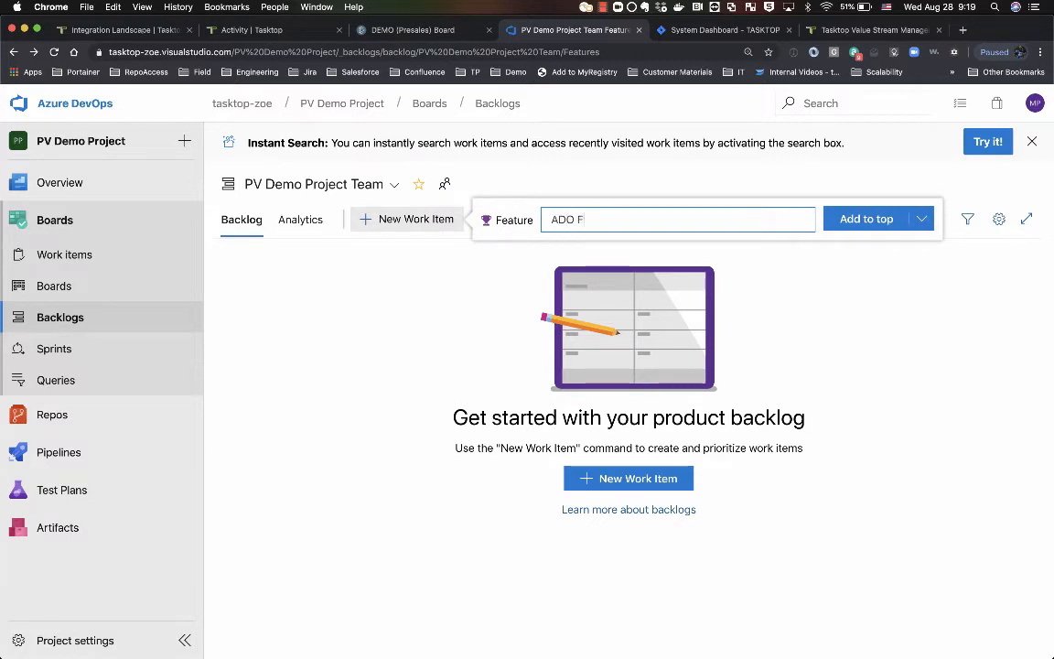
{"action": "type", "text": "eature"}
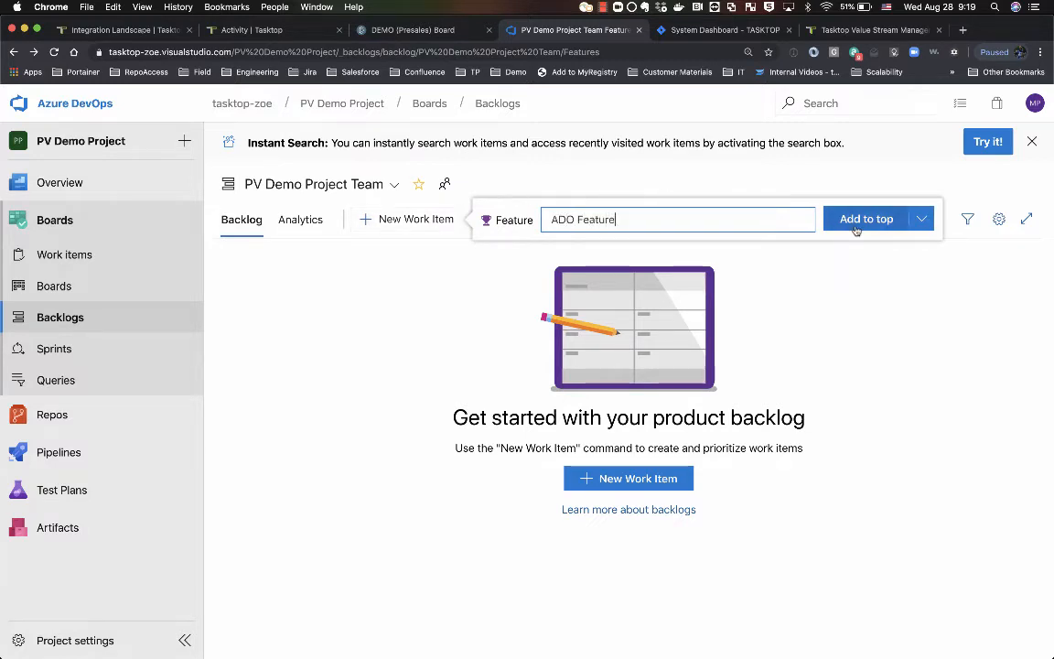
{"action": "left_click", "coordinate": [866, 218]}
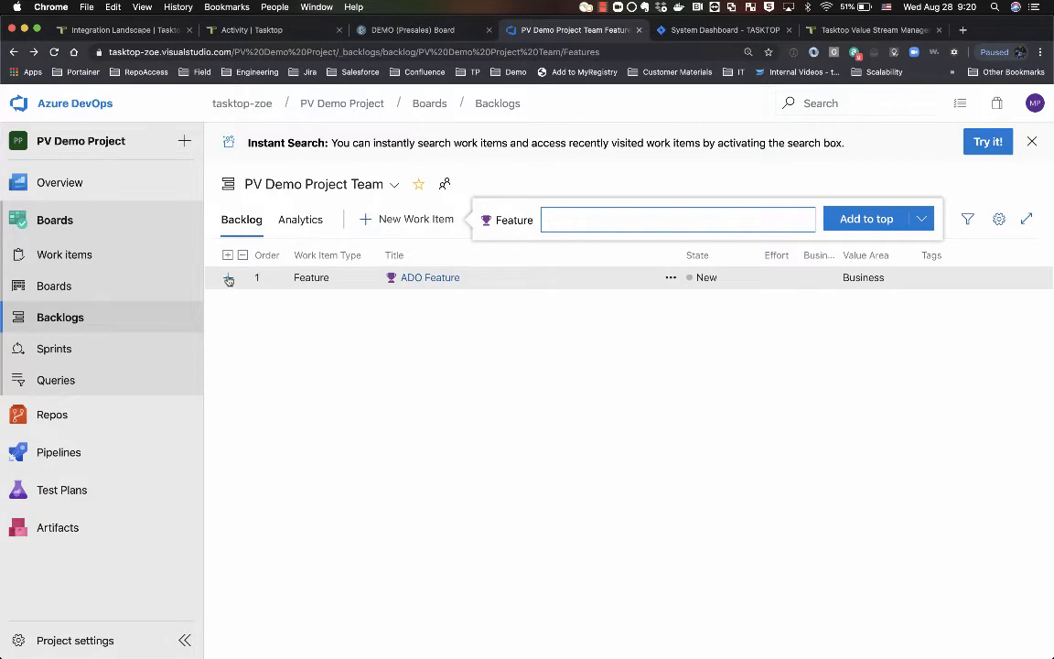
Add child user stories US1 and US2 under ADO Feature, saving each
{"action": "left_click", "coordinate": [866, 219]}
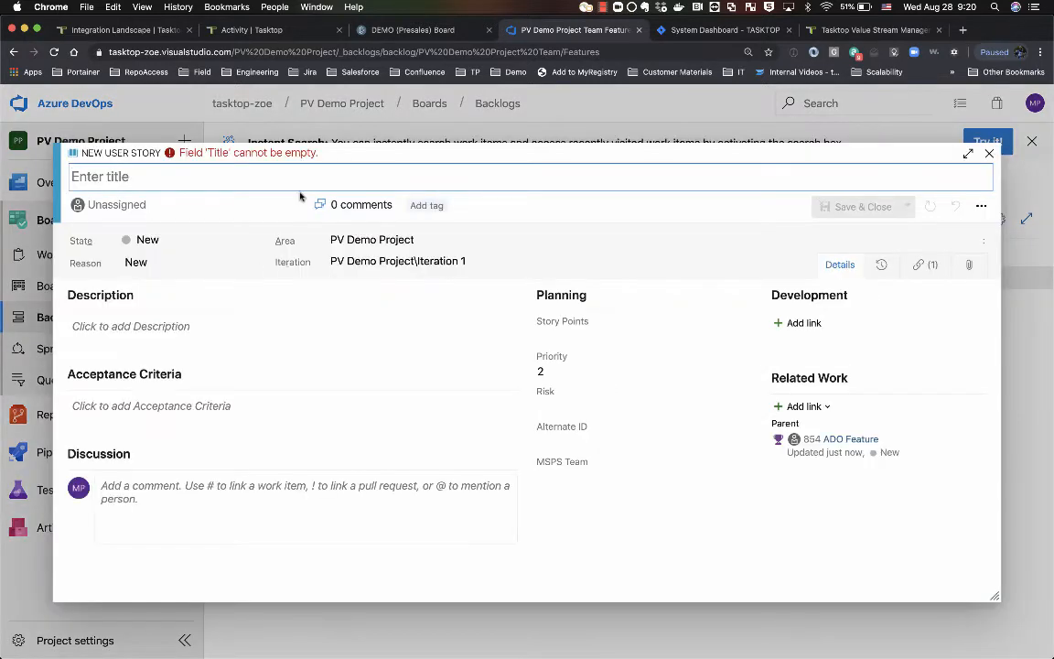
{"action": "type", "text": "US1"}
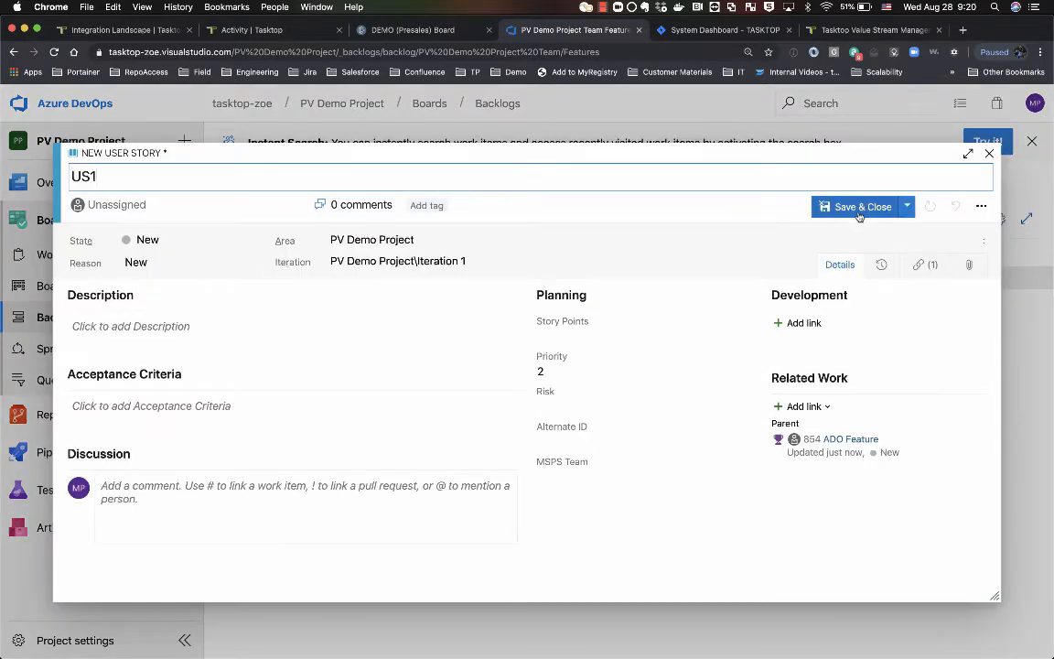
{"action": "left_click", "coordinate": [855, 205]}
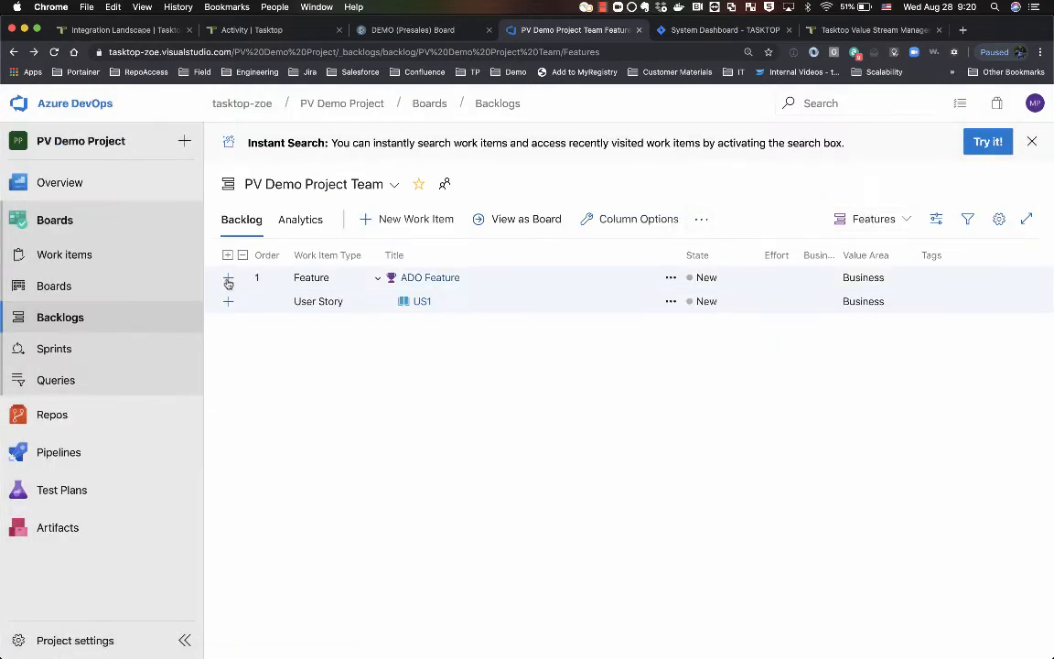
{"action": "left_click", "coordinate": [422, 301]}
{"action": "type", "text": "US2"}
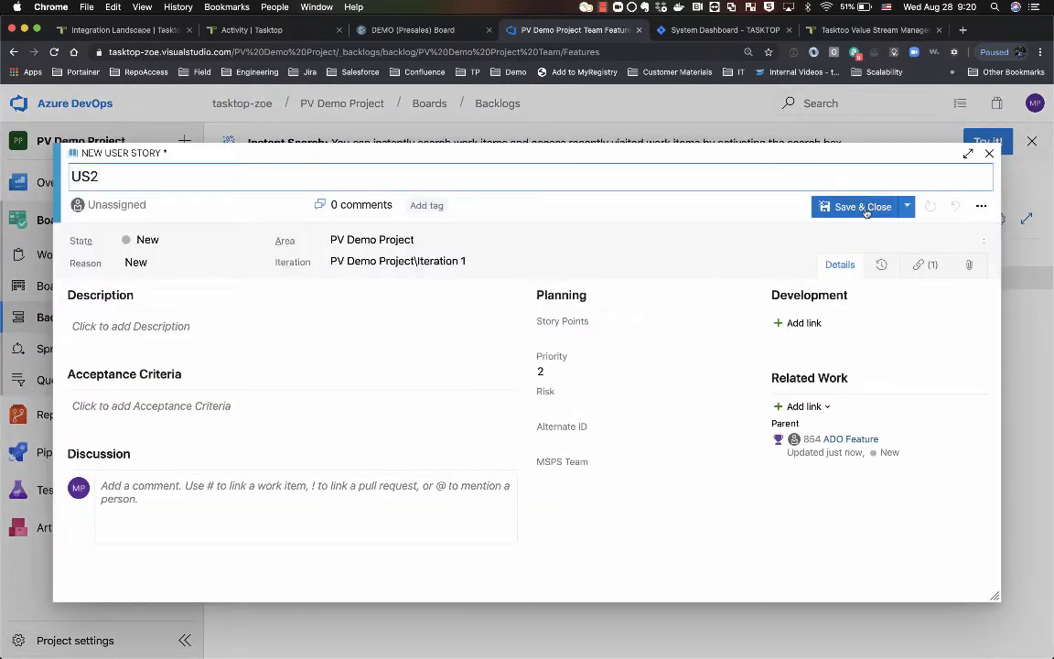
{"action": "left_click", "coordinate": [857, 206]}
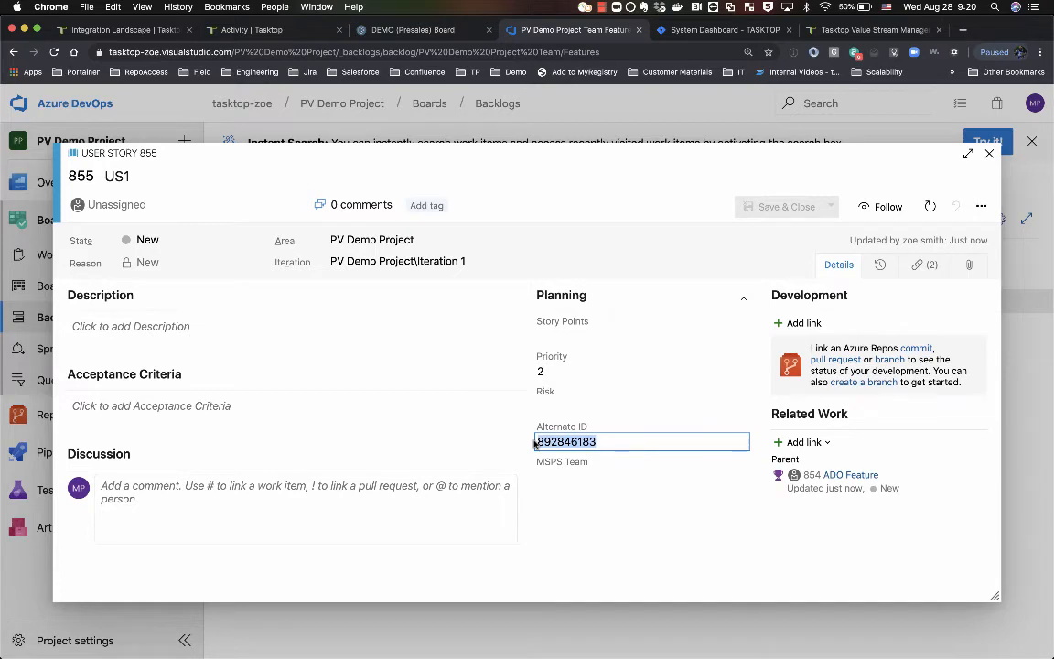
Follow story 855 US1's tapi.leankit.com link to its synced LeanKit card
{"action": "left_click", "coordinate": [924, 264]}
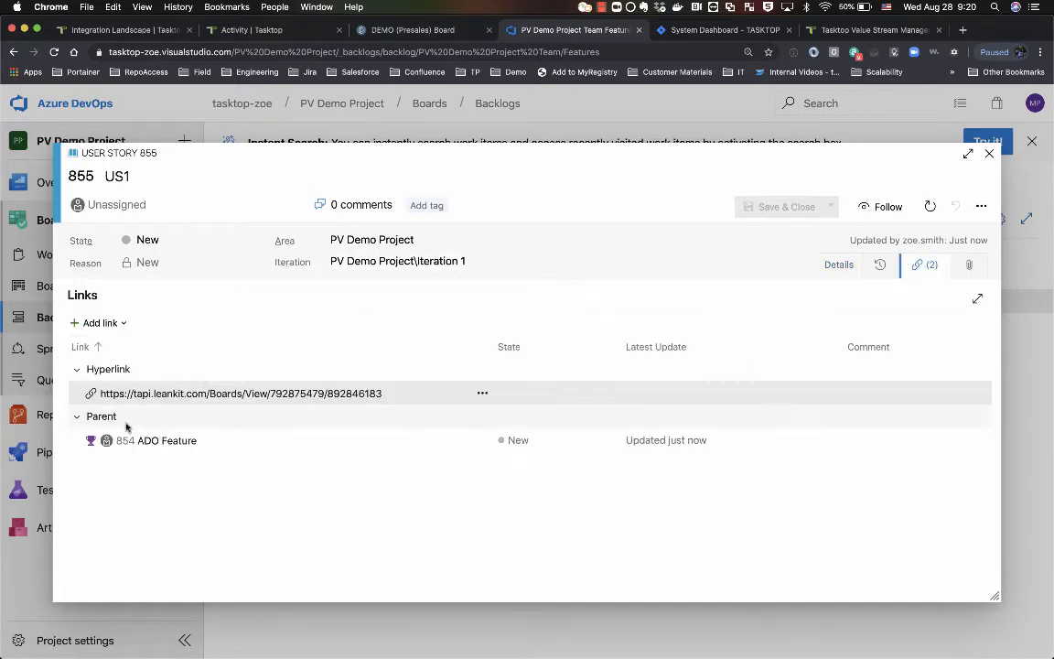
{"action": "mouse_move", "coordinate": [127, 397]}
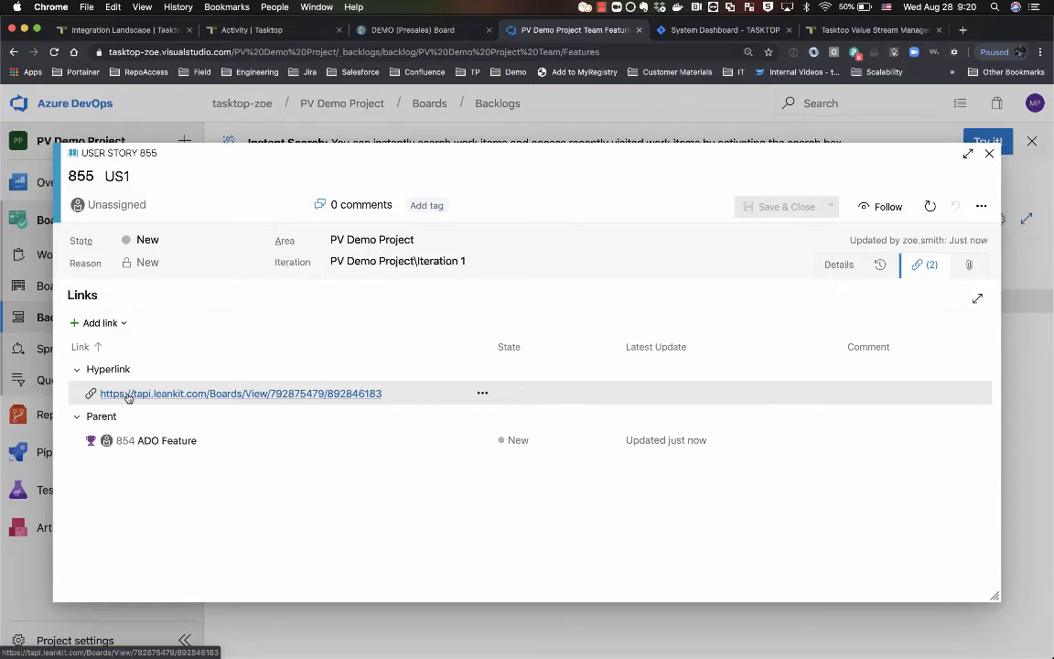
{"action": "left_click", "coordinate": [241, 393]}
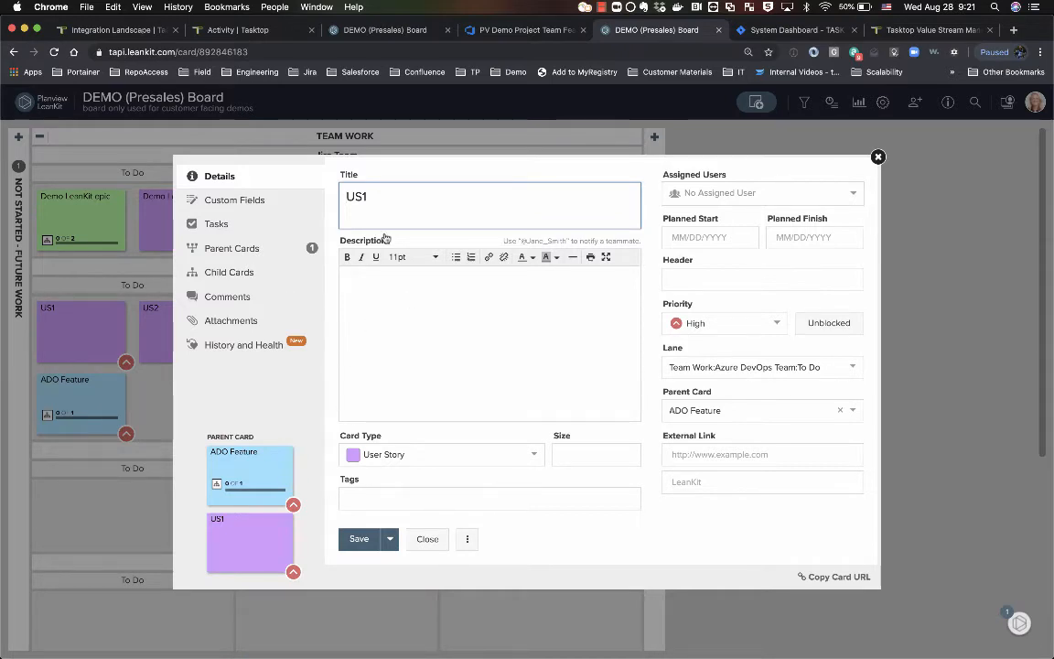
{"action": "mouse_move", "coordinate": [263, 480]}
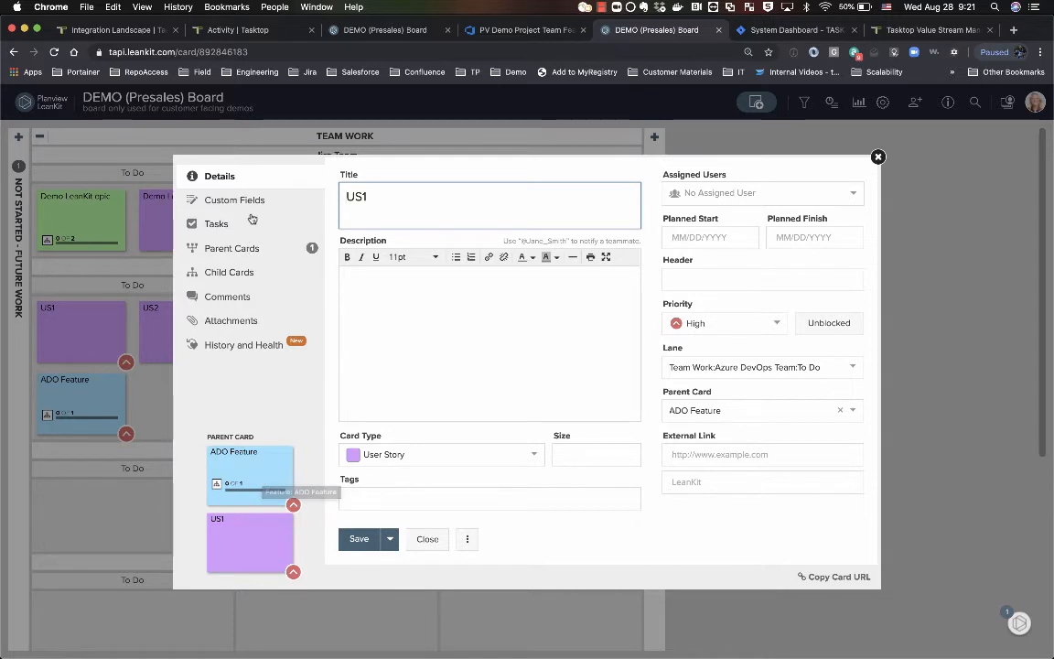
Check the US1 card's custom fields for Alternate ID 855 and URL, then close it
{"action": "left_click", "coordinate": [235, 201]}
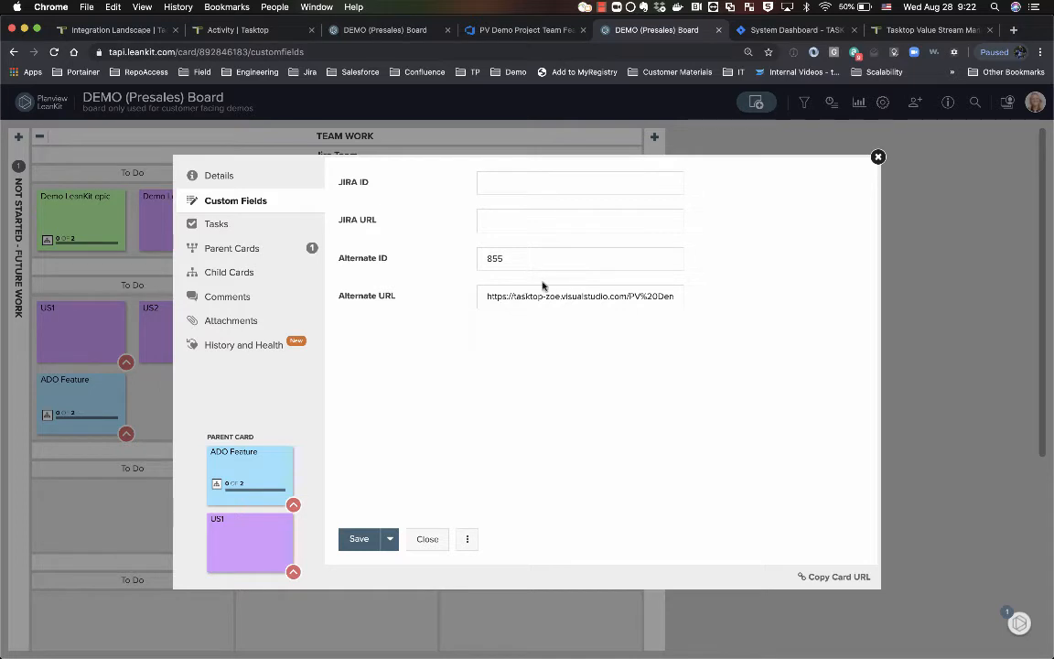
{"action": "left_click", "coordinate": [428, 538]}
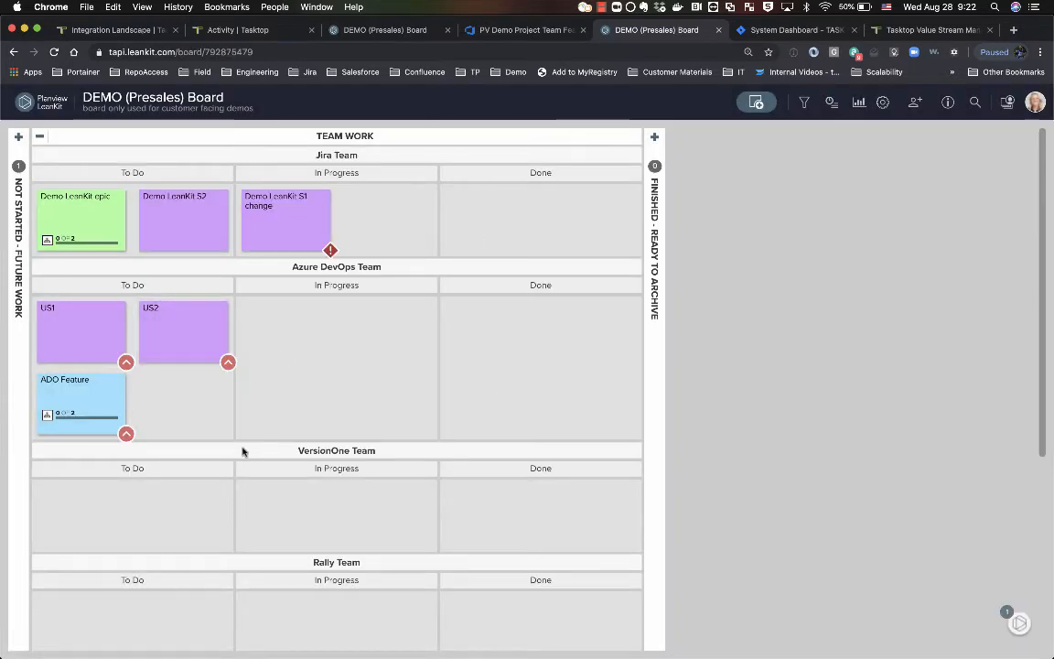
{"action": "mouse_move", "coordinate": [421, 385]}
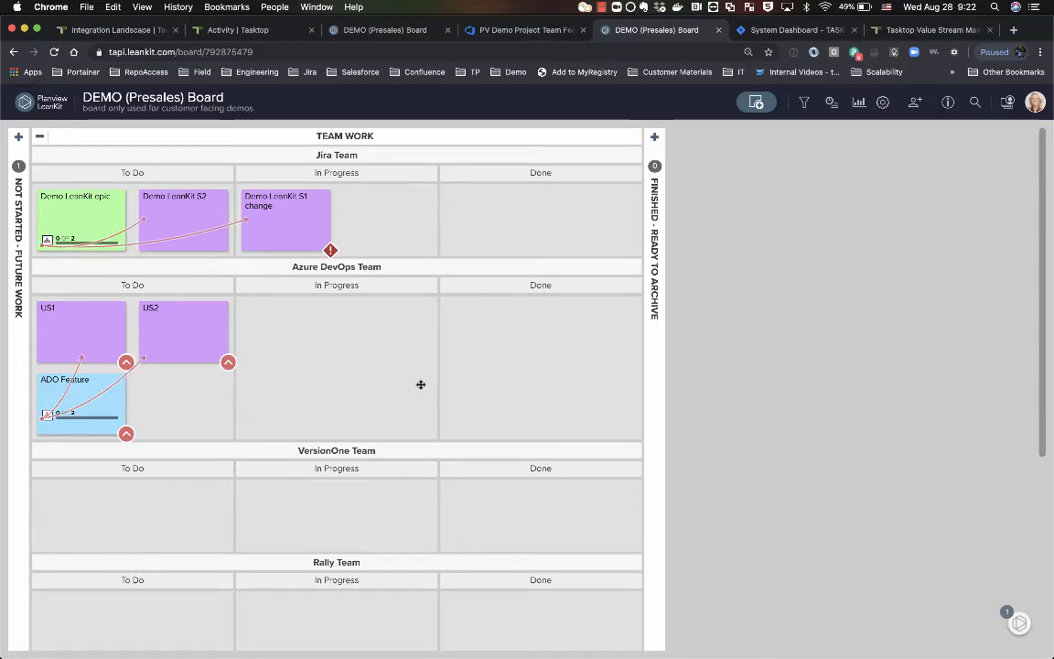
{"action": "mouse_move", "coordinate": [264, 392]}
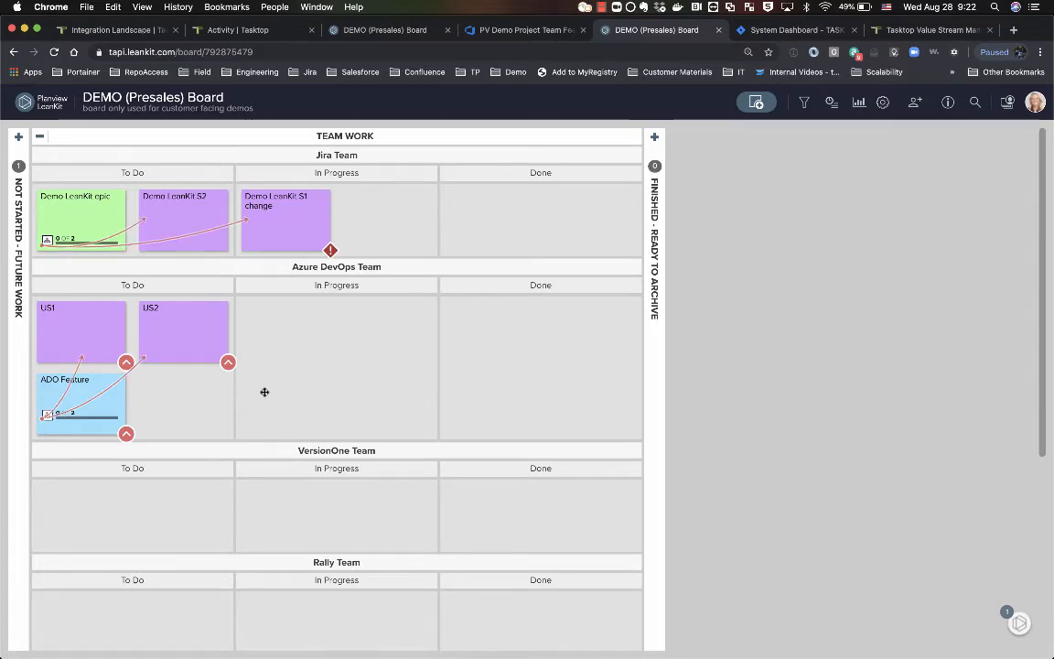
{"action": "mouse_move", "coordinate": [283, 407]}
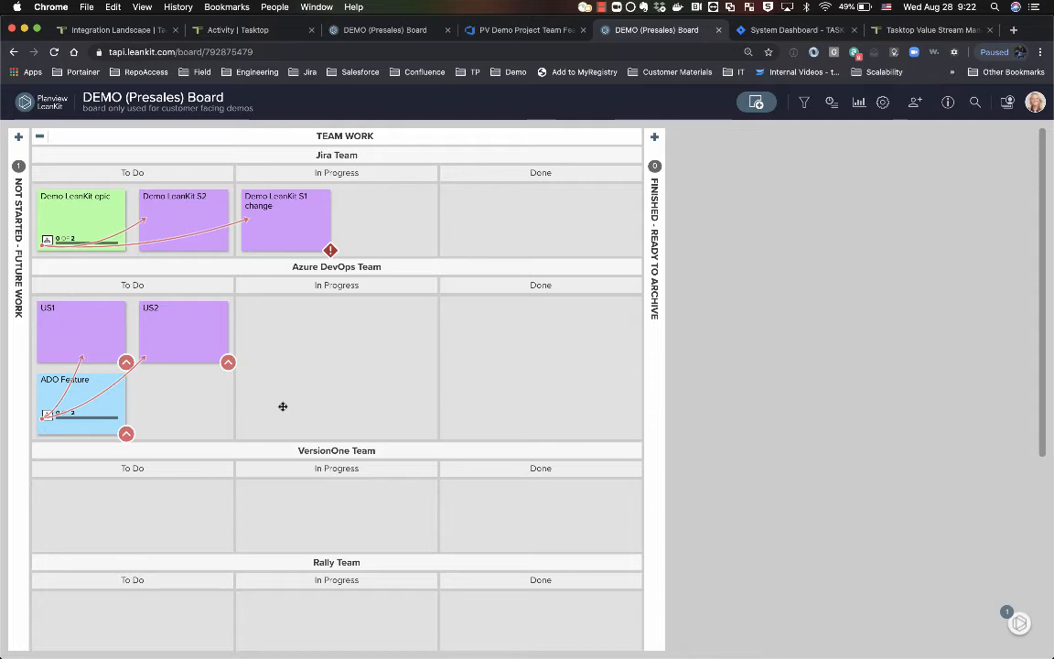
{"action": "mouse_move", "coordinate": [213, 377]}
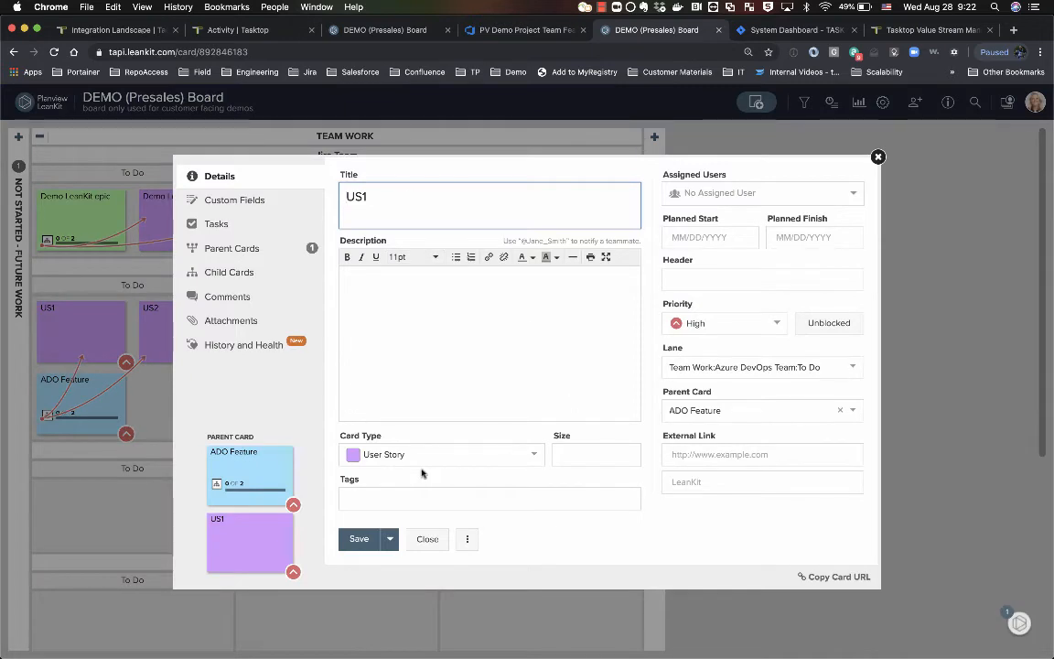
Change the US1 card's title to 'US1 change' and description to 'change', and save
{"action": "type", "text": "change"}
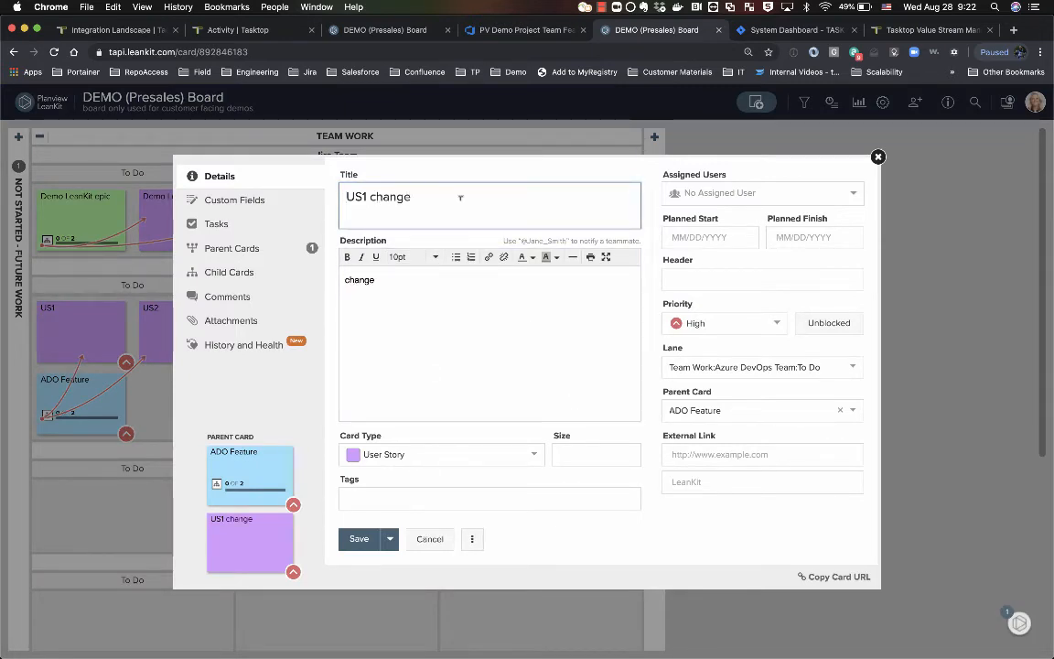
{"action": "left_click", "coordinate": [359, 539]}
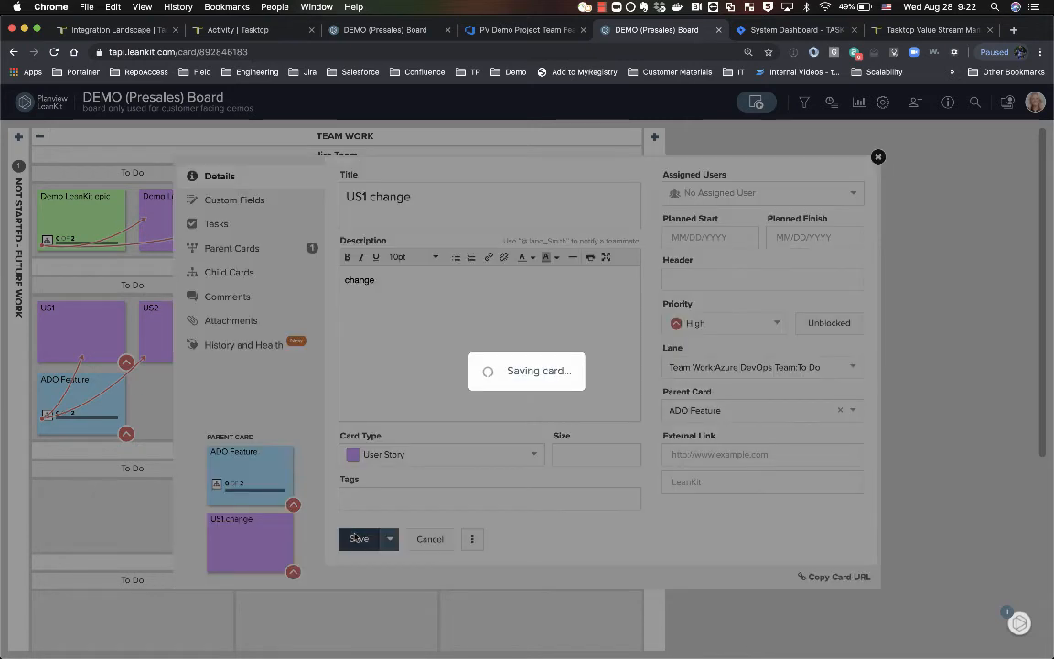
{"action": "left_click", "coordinate": [359, 538]}
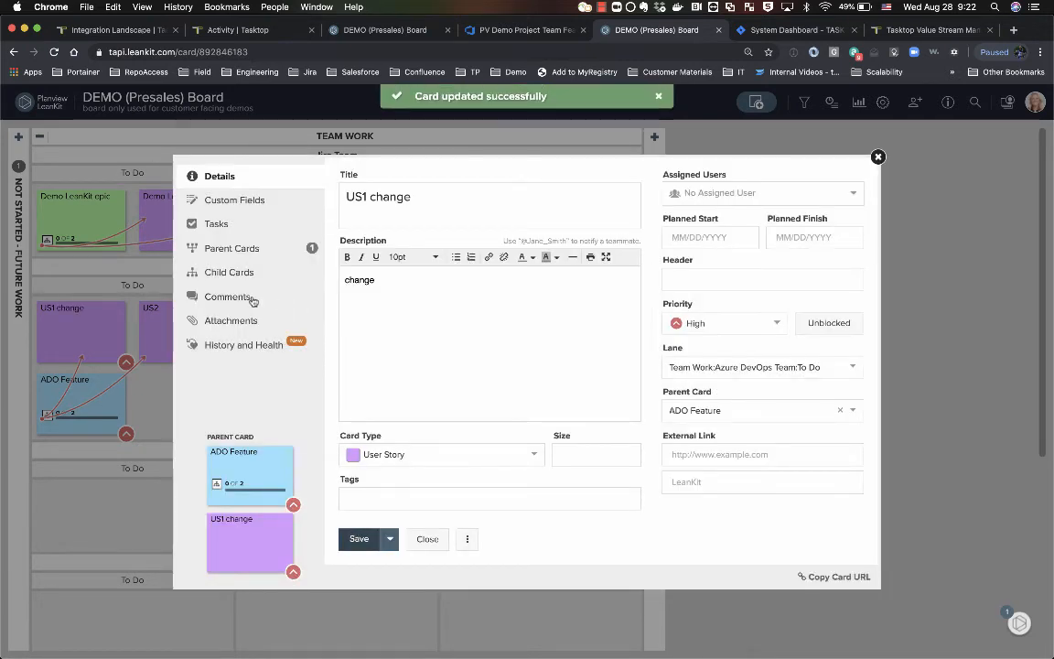
{"action": "left_click", "coordinate": [228, 297]}
{"action": "type", "text": "comment from lk"}
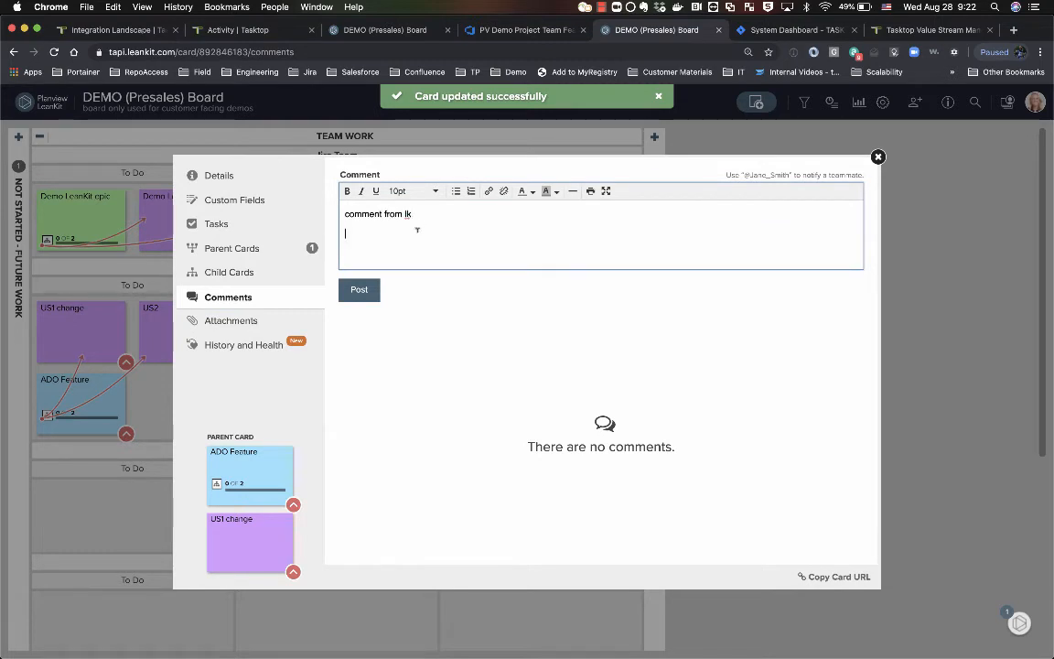
Post the comment 'comment from lk', attach a screenshot, and close the card
{"action": "left_click", "coordinate": [232, 321]}
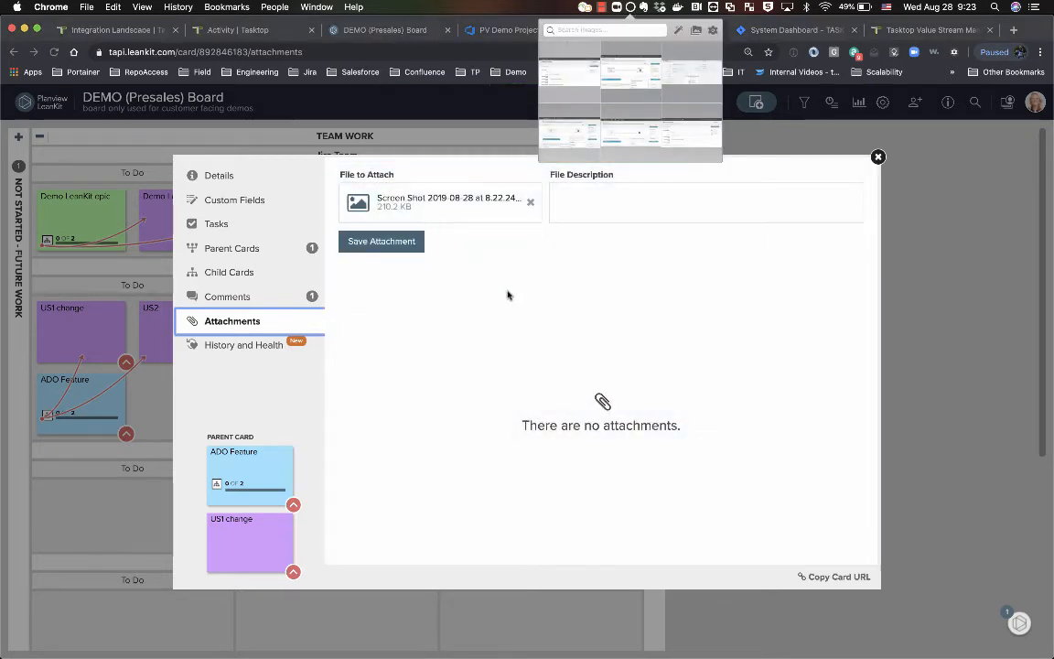
{"action": "left_click", "coordinate": [381, 241]}
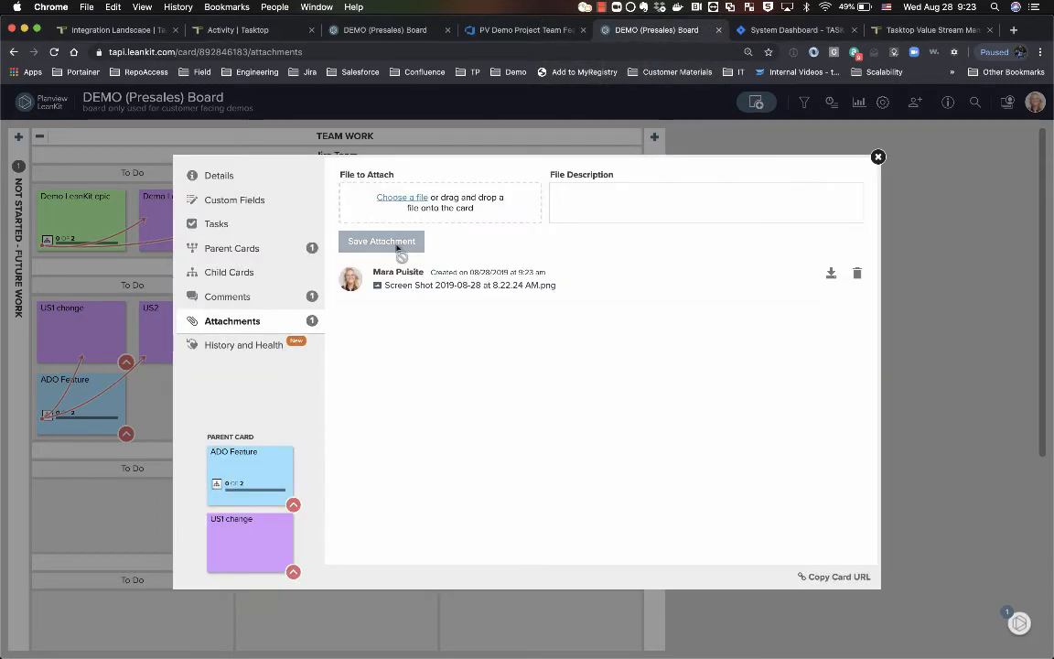
{"action": "left_click", "coordinate": [219, 174]}
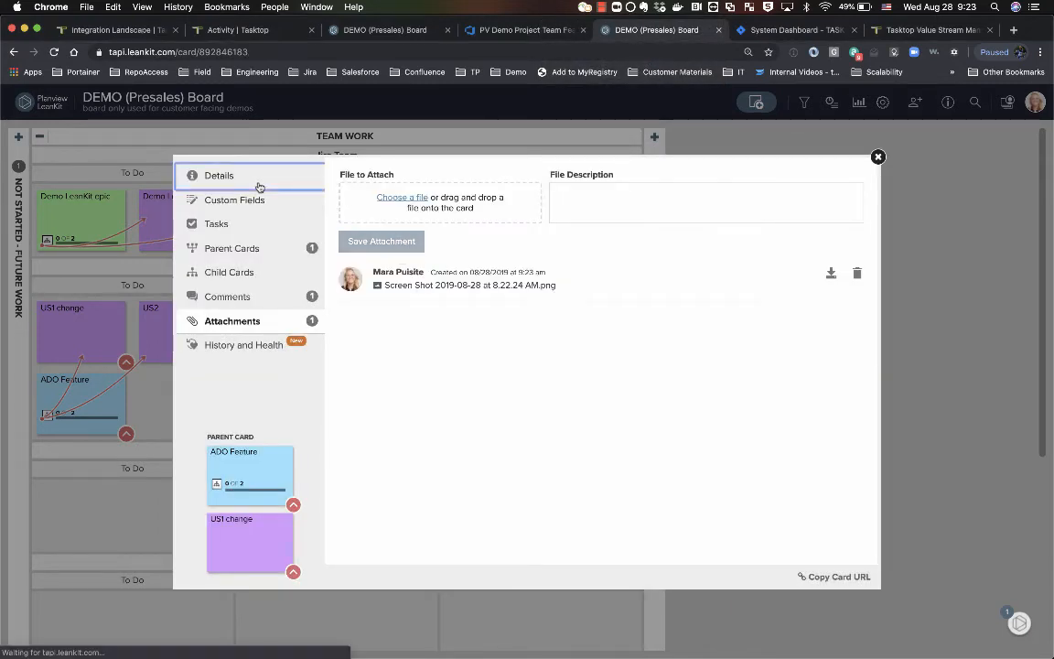
{"action": "left_click", "coordinate": [219, 175]}
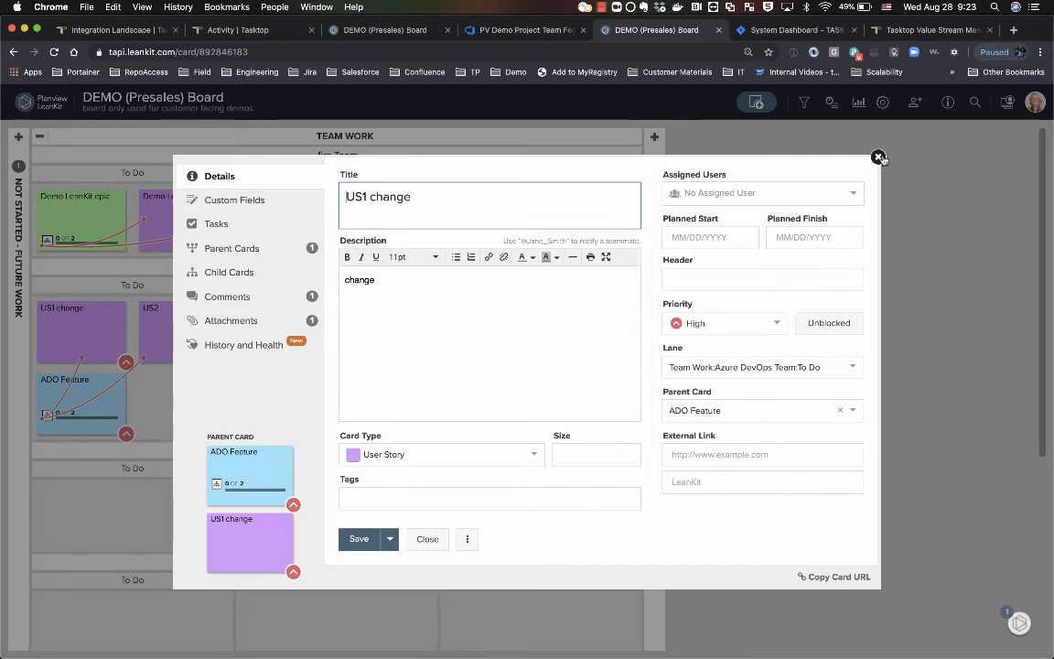
{"action": "left_click", "coordinate": [878, 157]}
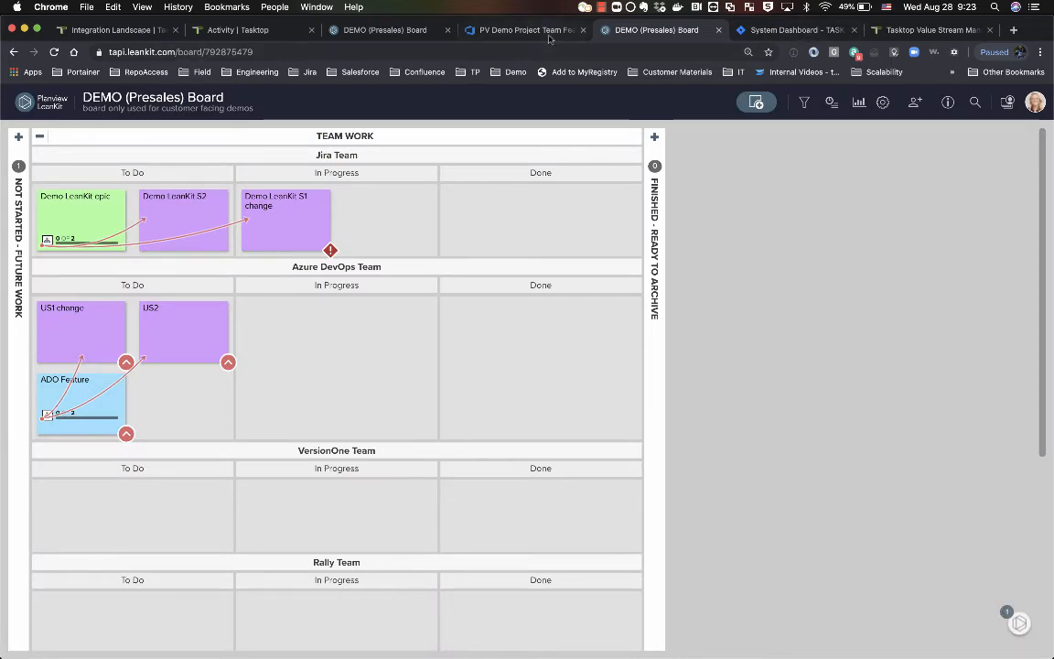
Open Azure DevOps story 855 and check its synced comment and screenshot attachment
{"action": "left_click", "coordinate": [522, 30]}
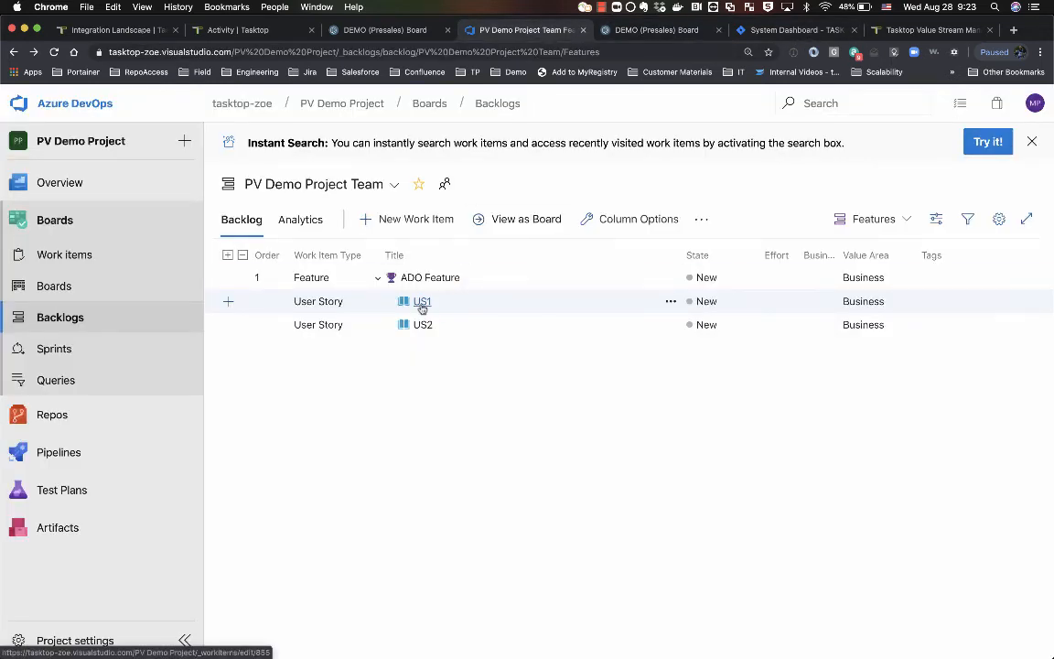
{"action": "left_click", "coordinate": [422, 301]}
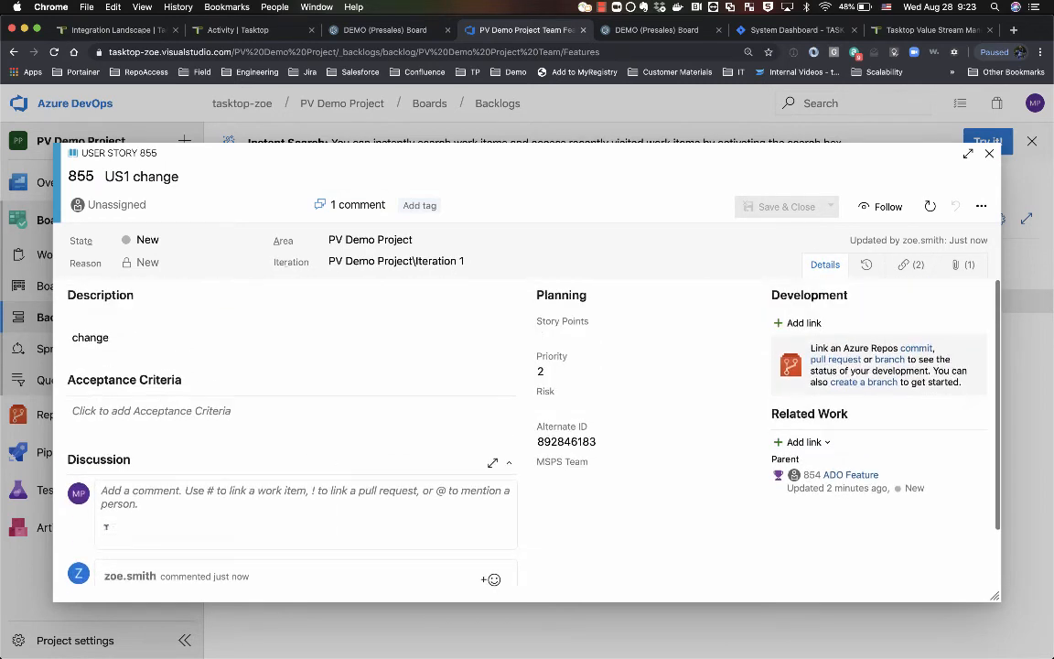
{"action": "left_click", "coordinate": [964, 265]}
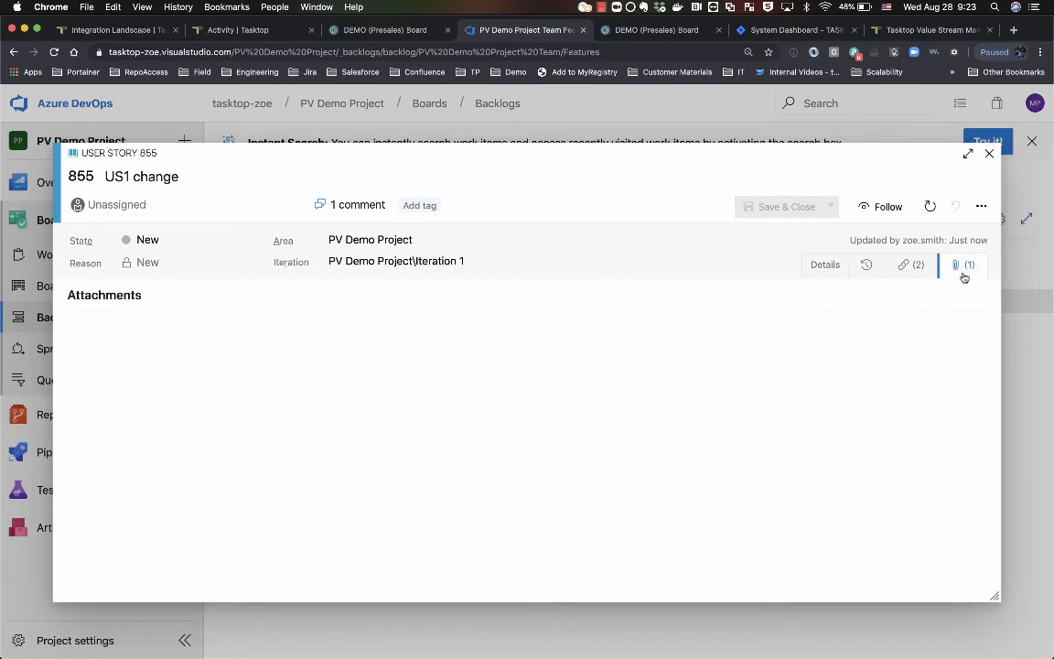
{"action": "left_click", "coordinate": [964, 265]}
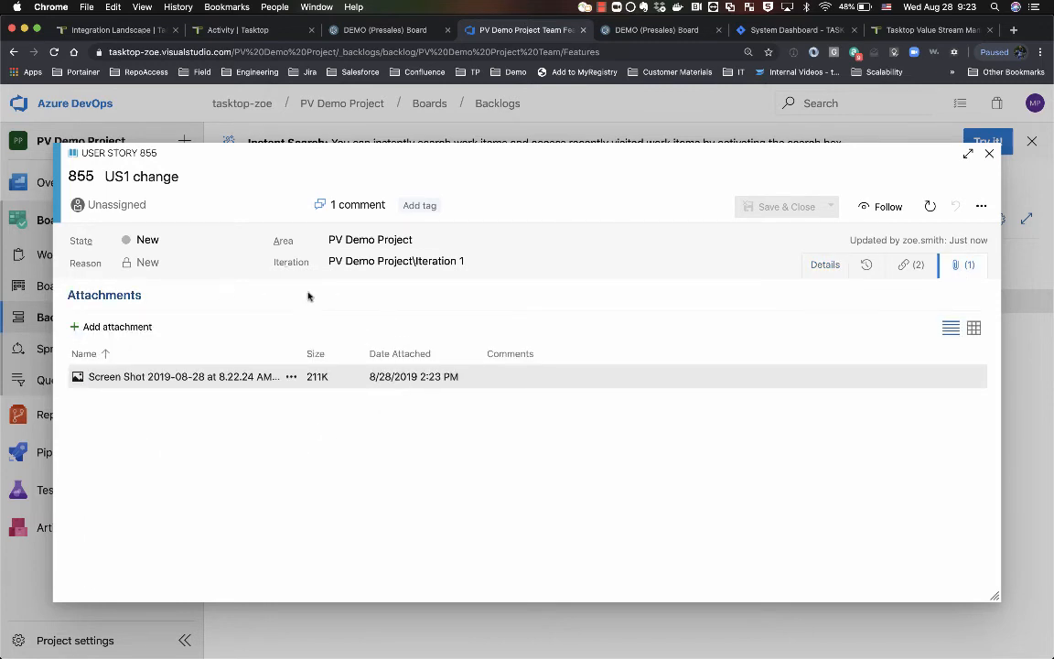
{"action": "left_click", "coordinate": [824, 264]}
{"action": "type", "text": "change a"}
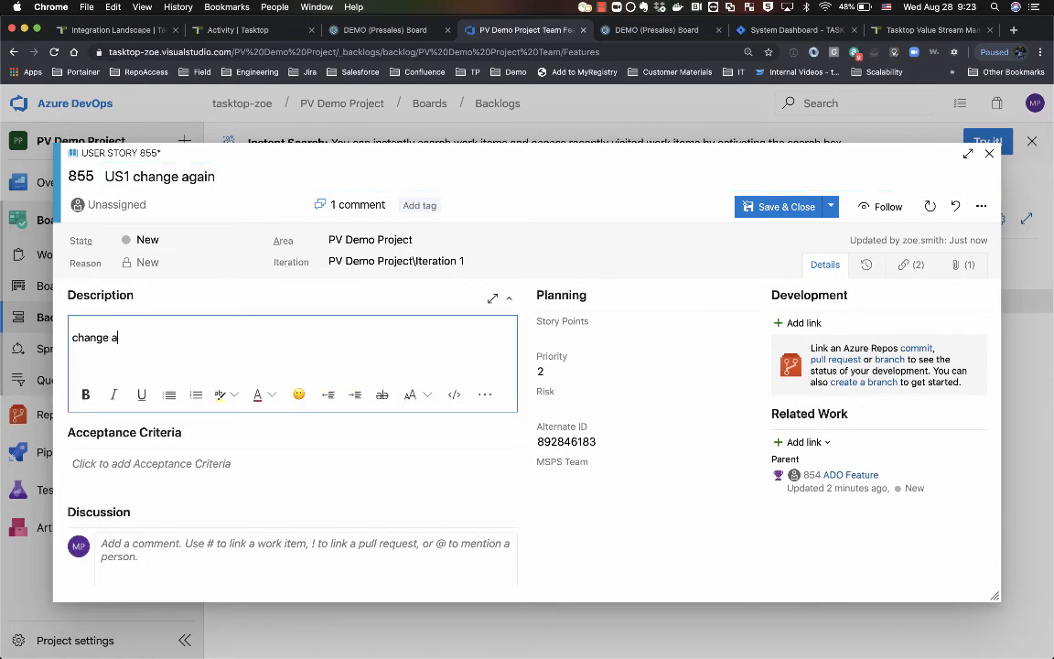
Save story 855 as 'US1 change again', Active, with a one/two bulleted description
{"action": "type", "text": "dd some more info:"}
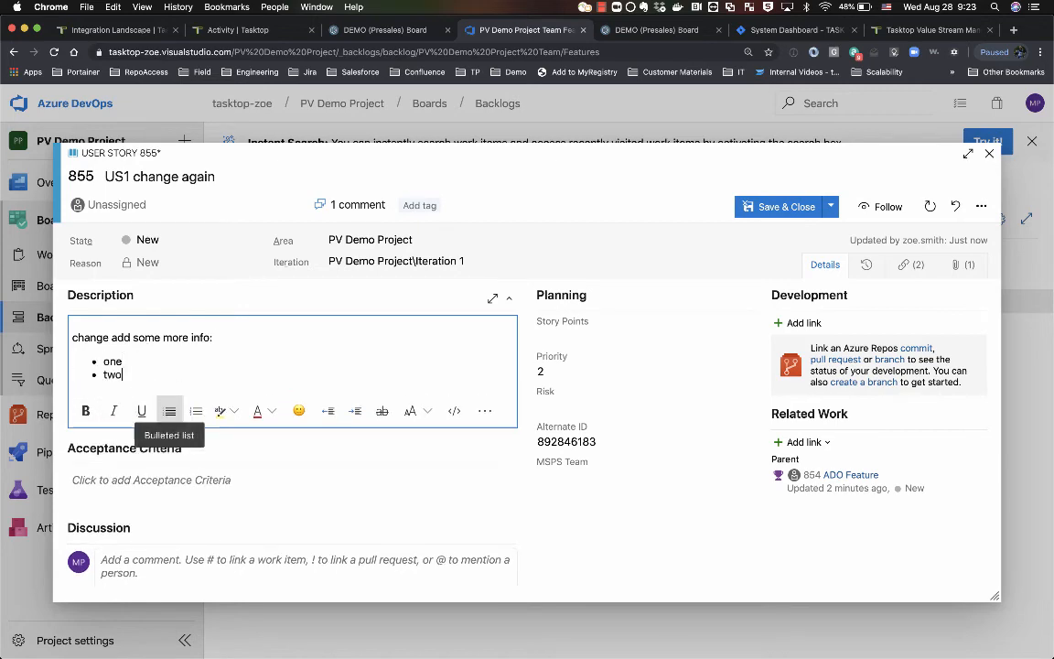
{"action": "scroll", "scroll_direction": "down", "scroll_amount": 3}
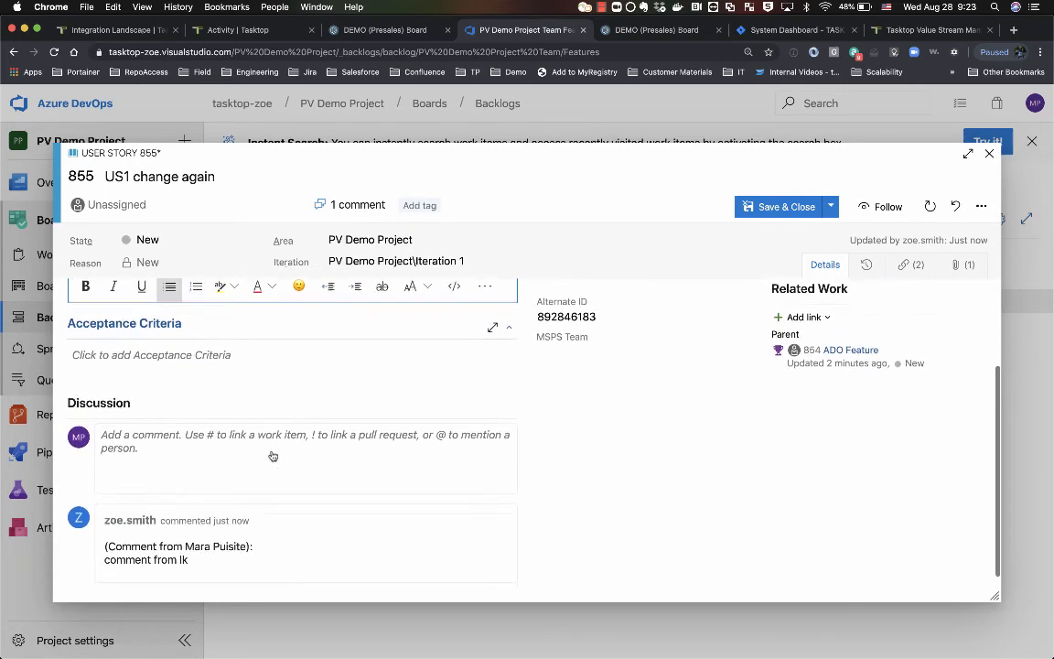
{"action": "left_click", "coordinate": [196, 239]}
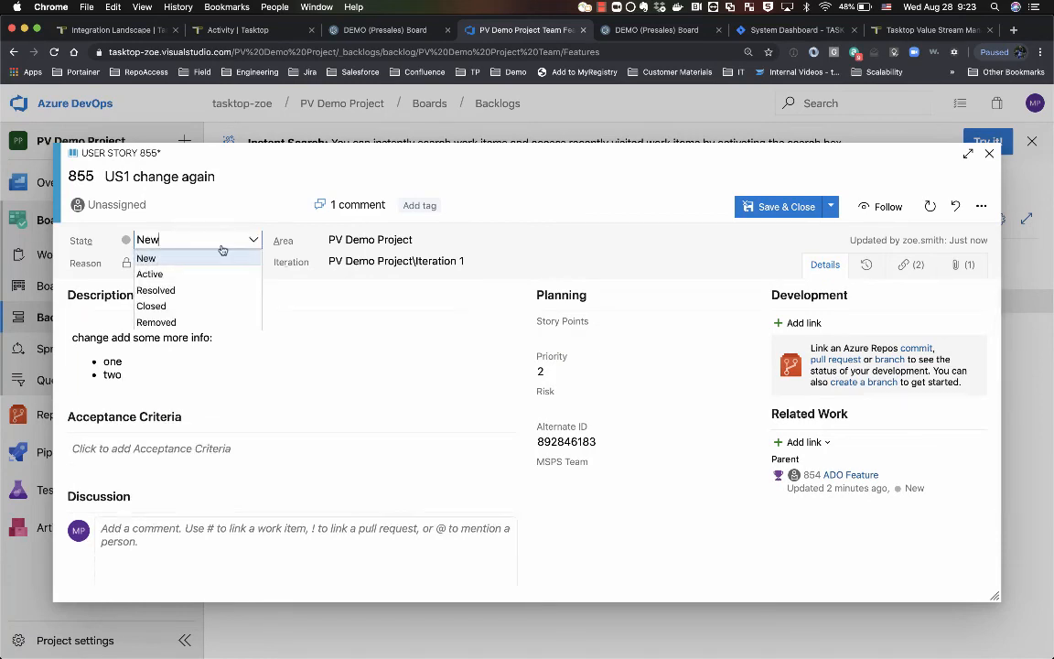
{"action": "left_click", "coordinate": [149, 274]}
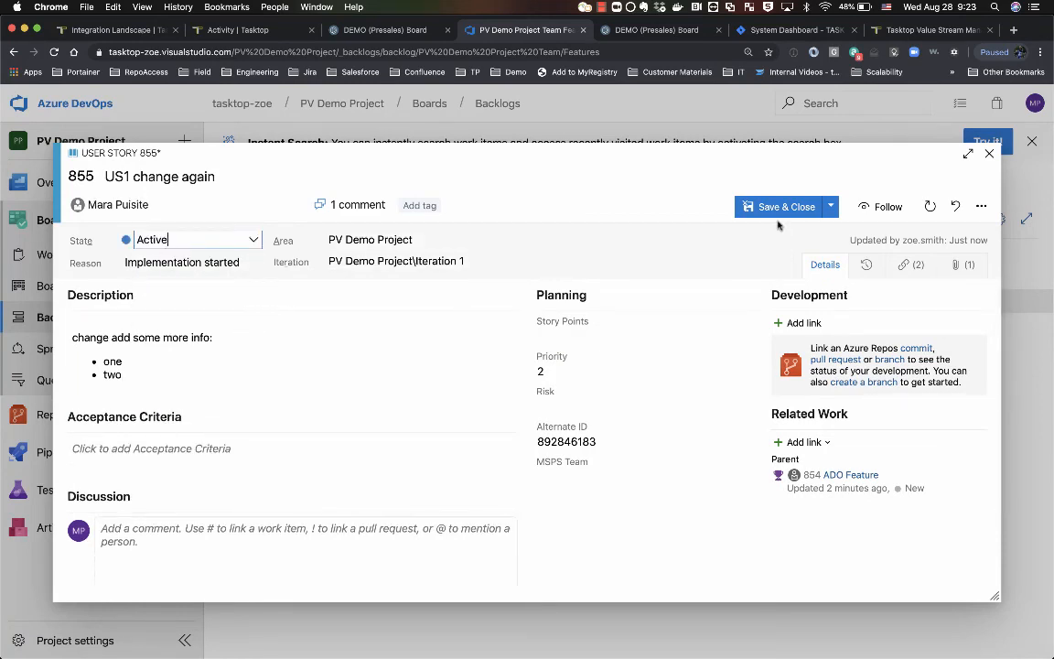
{"action": "left_click", "coordinate": [779, 206]}
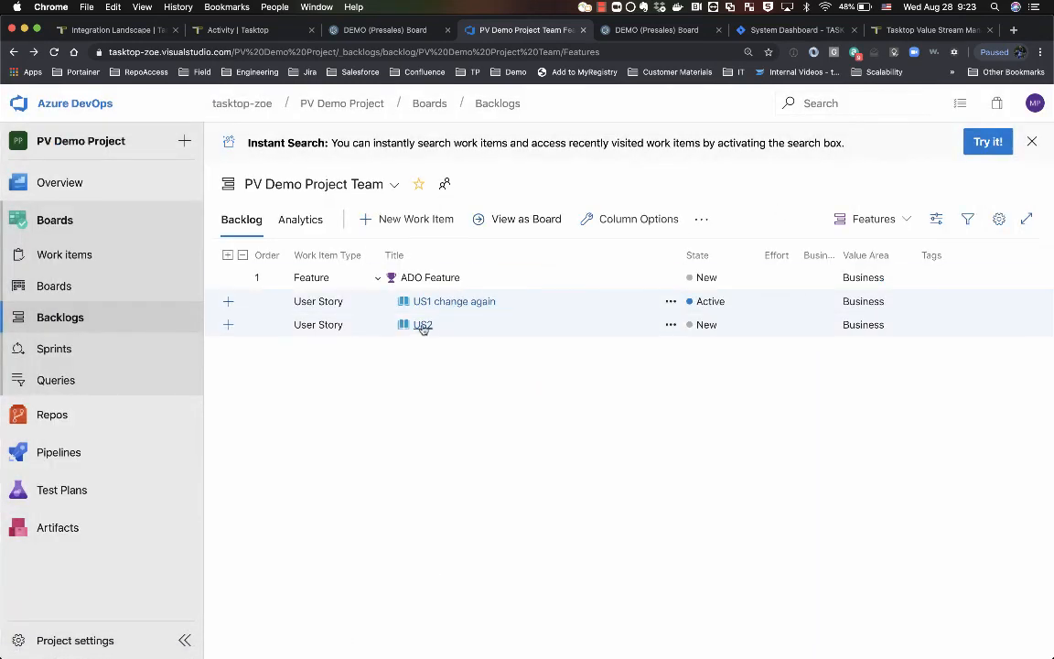
Set US2 to Resolved and save, then return to the DEMO (Presales) Board
{"action": "left_click", "coordinate": [421, 325]}
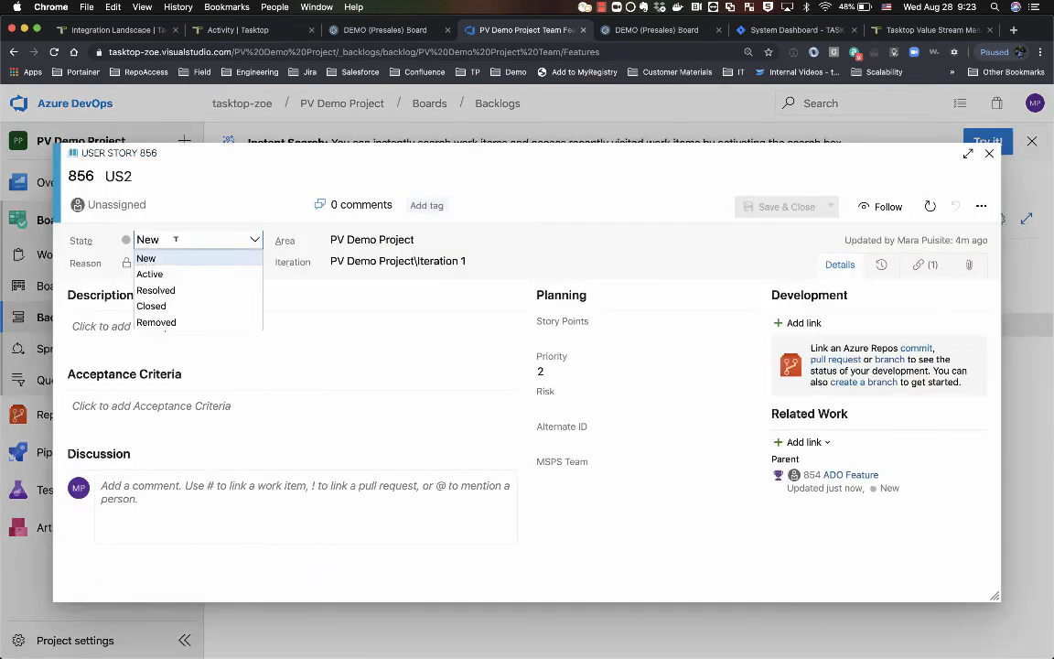
{"action": "left_click", "coordinate": [156, 290]}
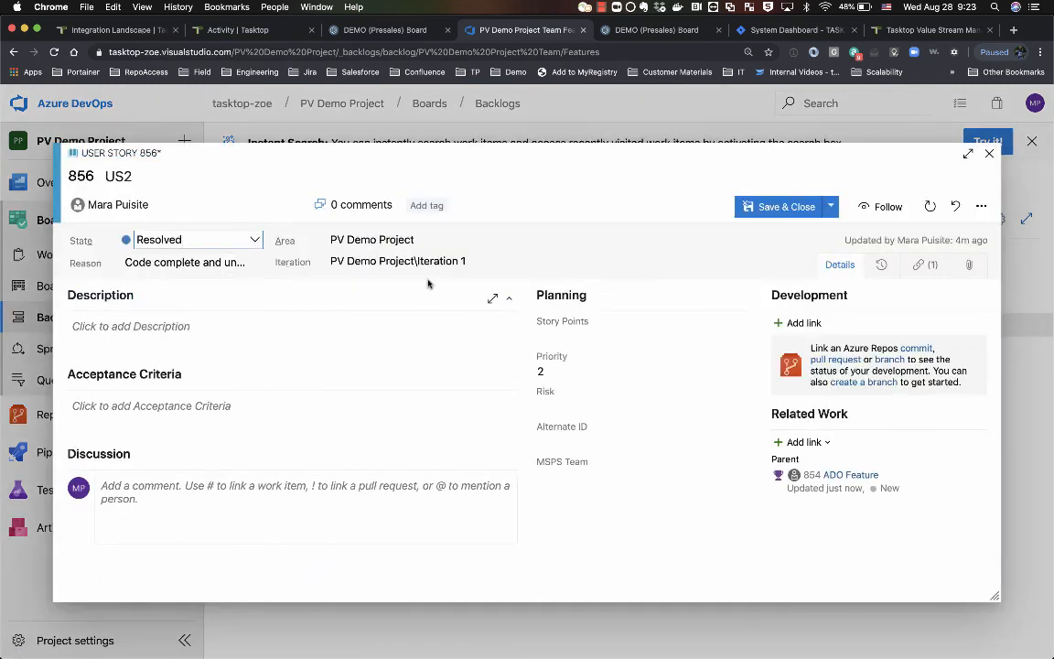
{"action": "left_click", "coordinate": [779, 207]}
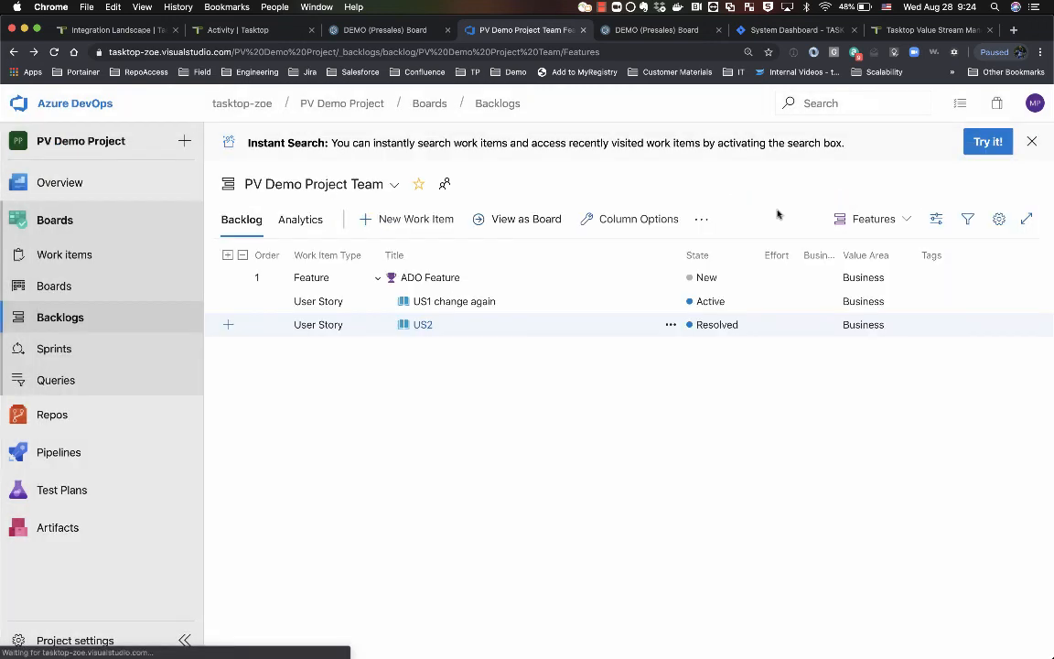
{"action": "mouse_move", "coordinate": [575, 395]}
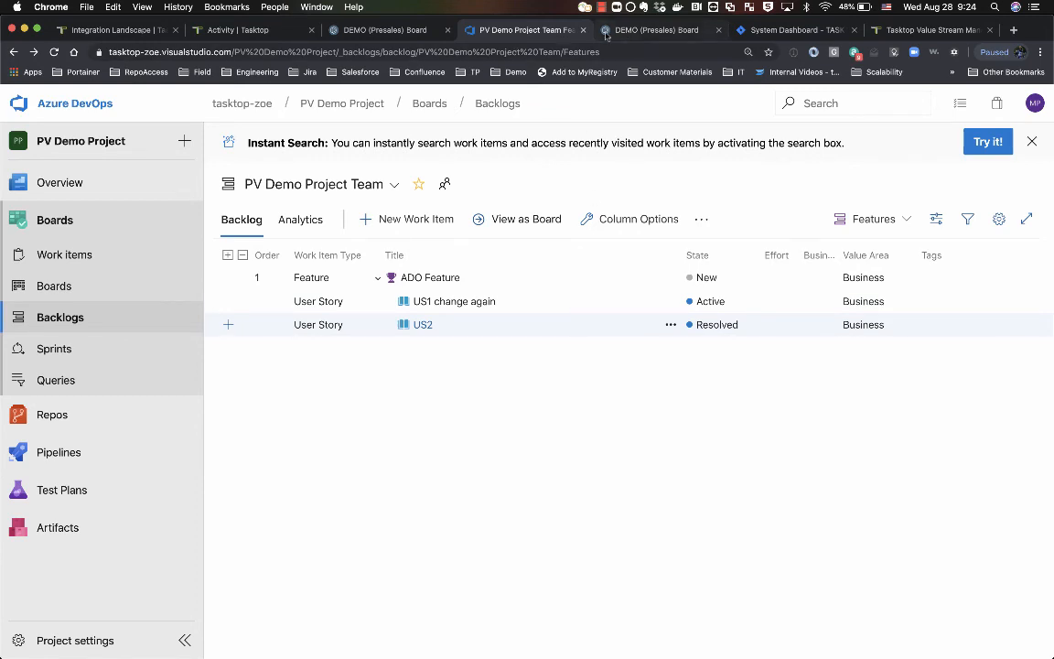
{"action": "left_click", "coordinate": [657, 30]}
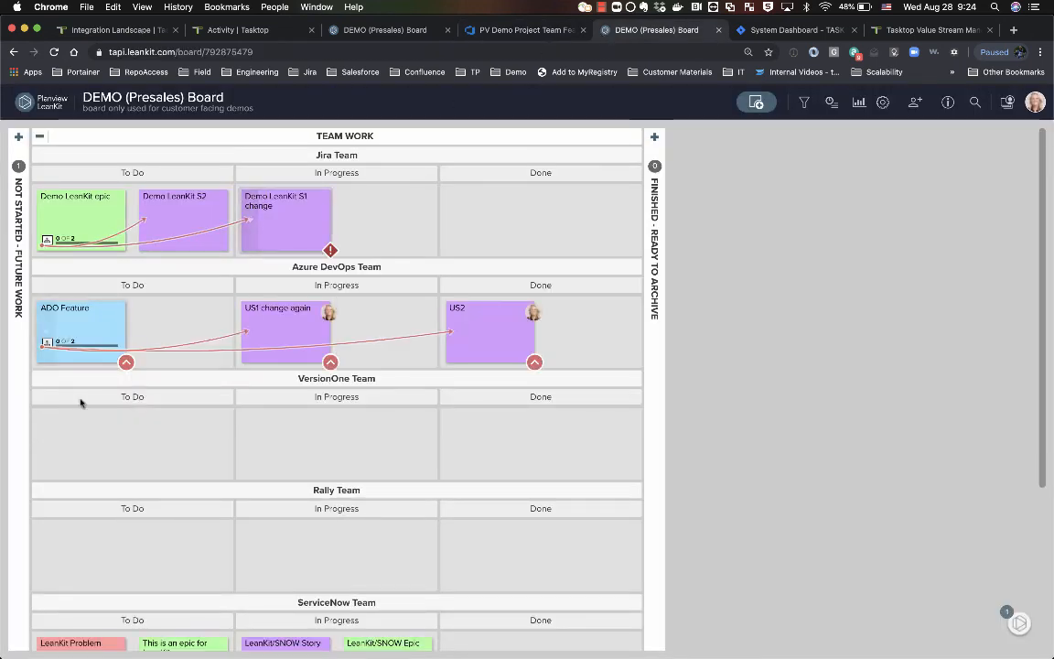
{"action": "mouse_move", "coordinate": [202, 372]}
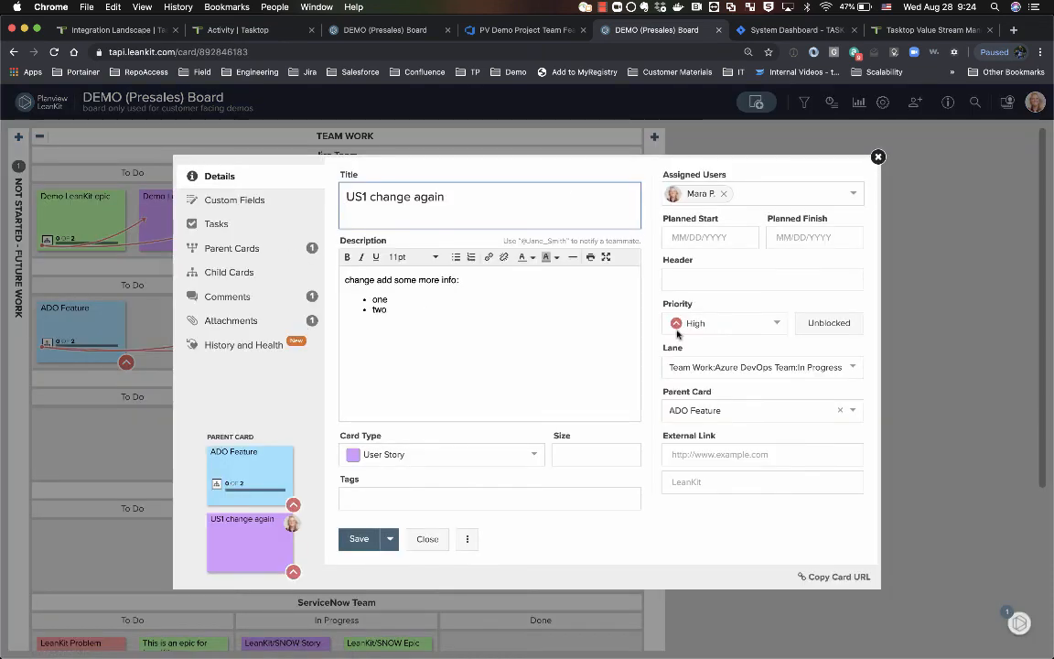
{"action": "mouse_move", "coordinate": [678, 335]}
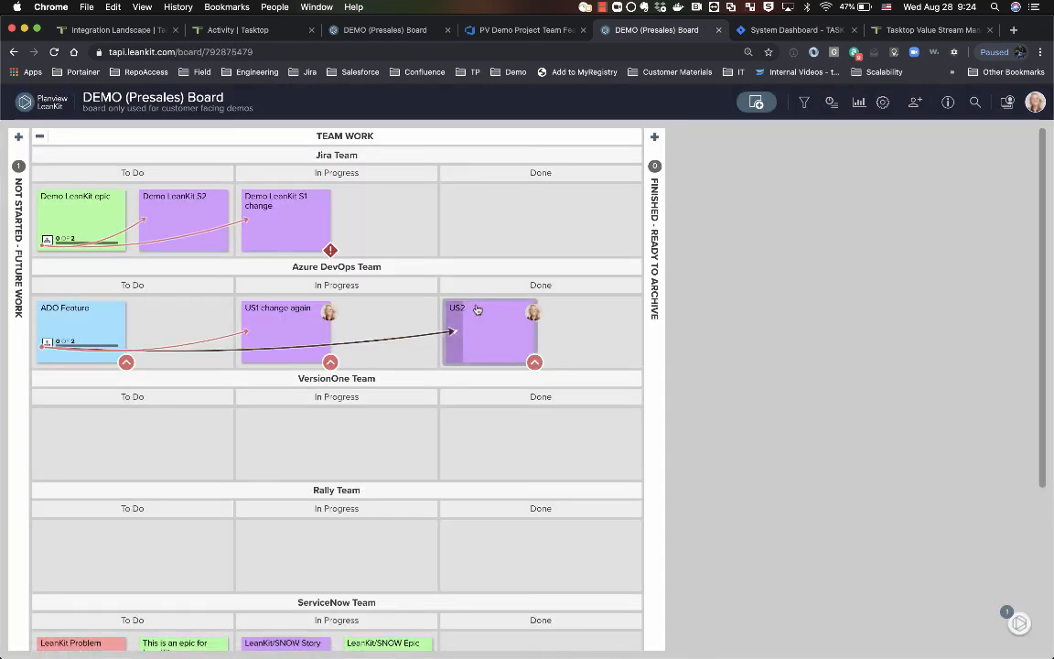
{"action": "mouse_move", "coordinate": [475, 308]}
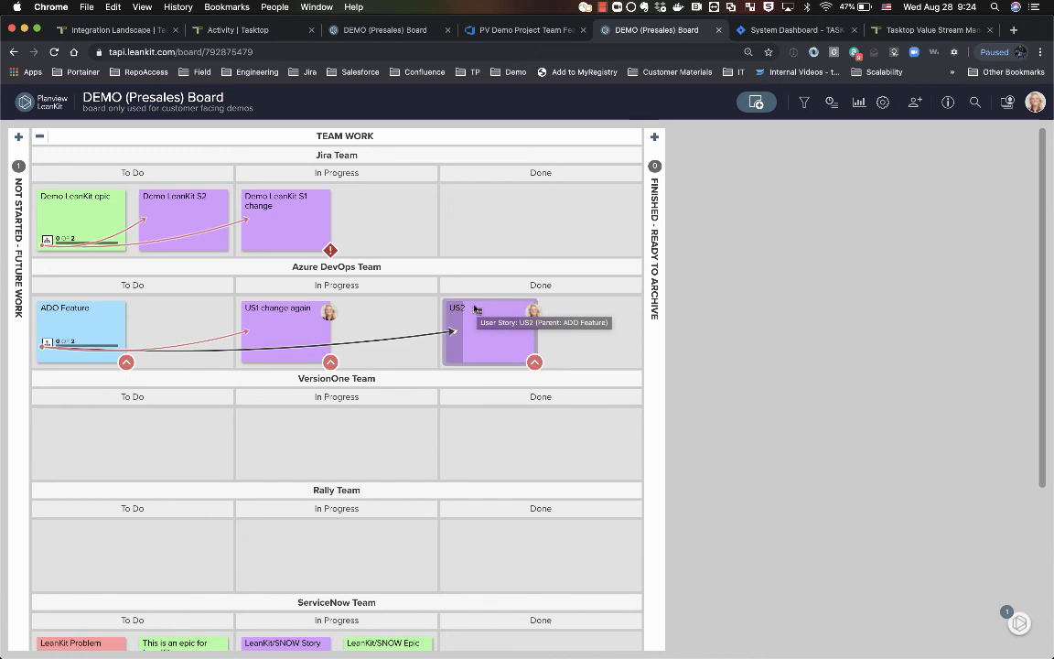